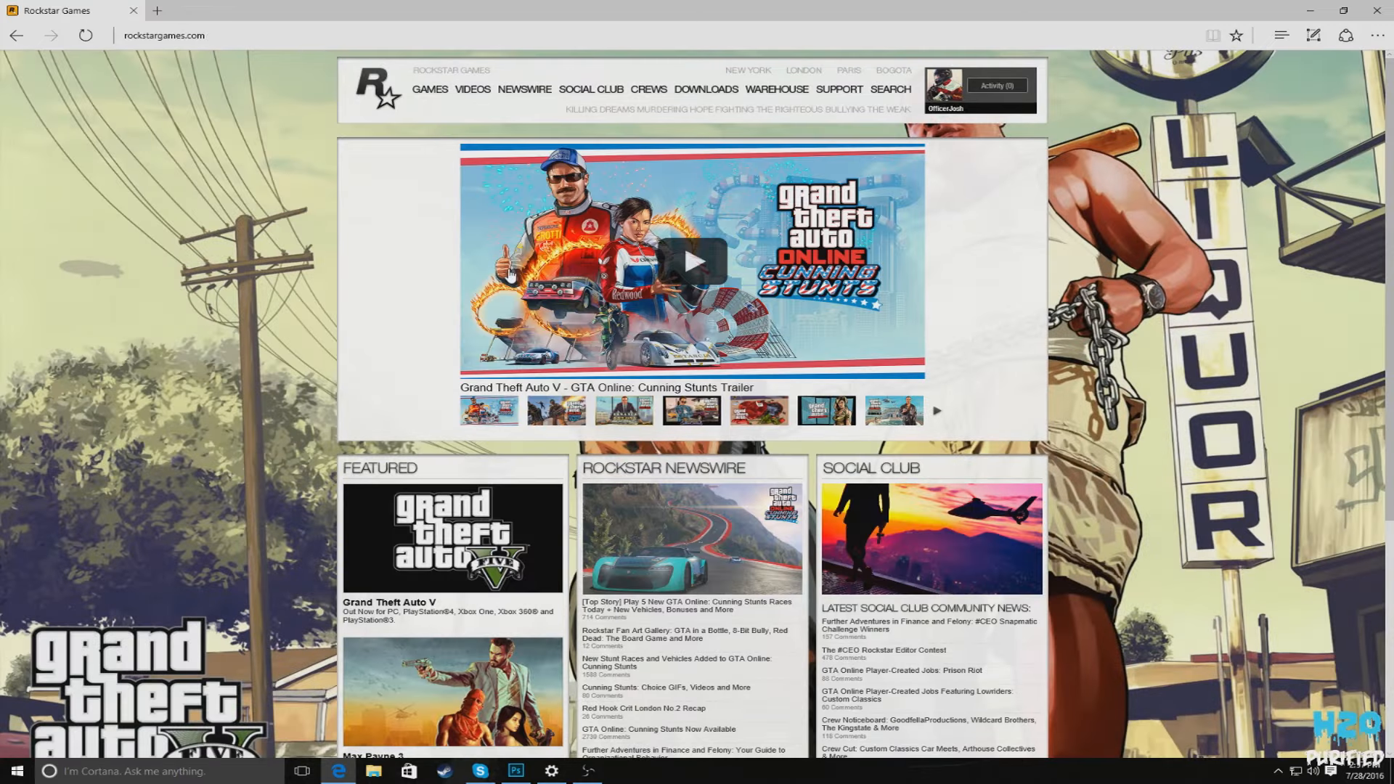
{"action": "mouse_move", "coordinate": [944, 120]}
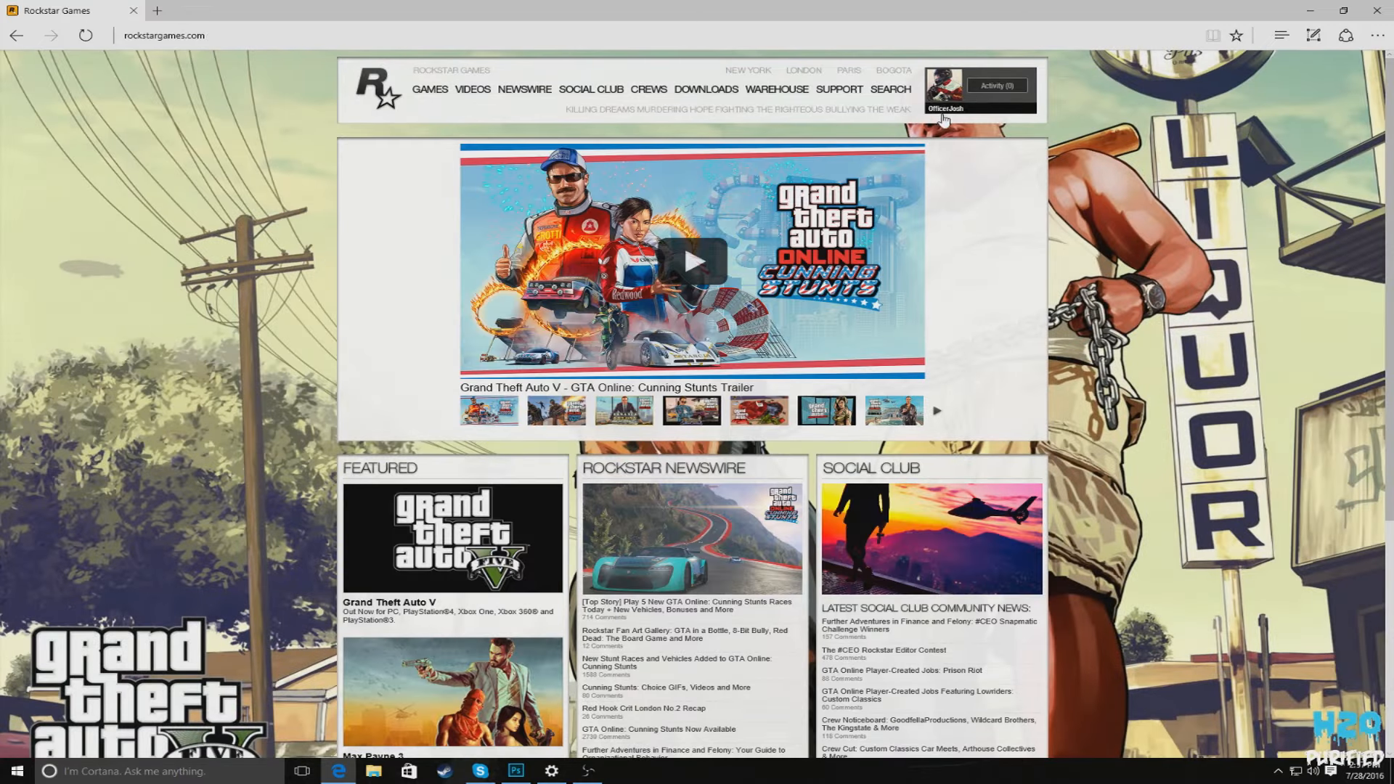
{"action": "mouse_move", "coordinate": [898, 106]}
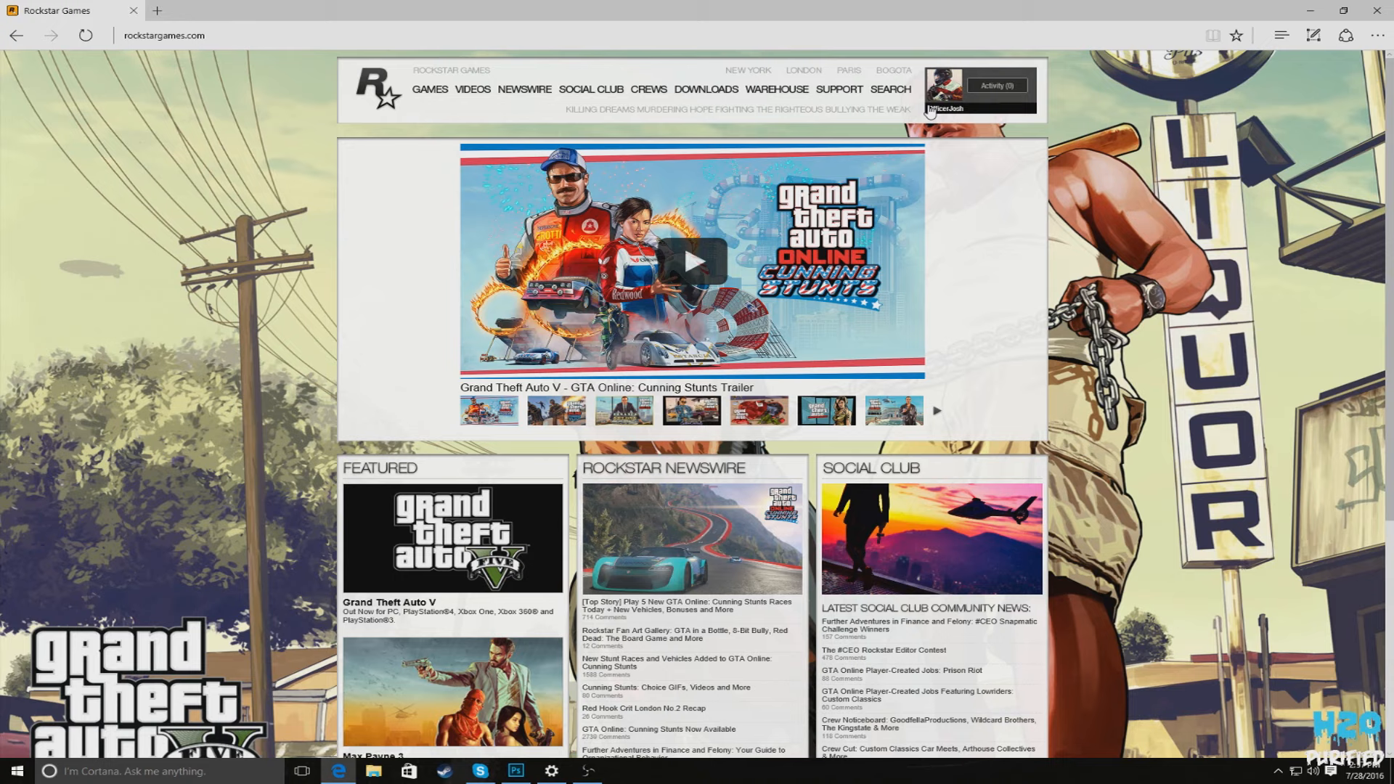
{"action": "mouse_move", "coordinate": [944, 95]}
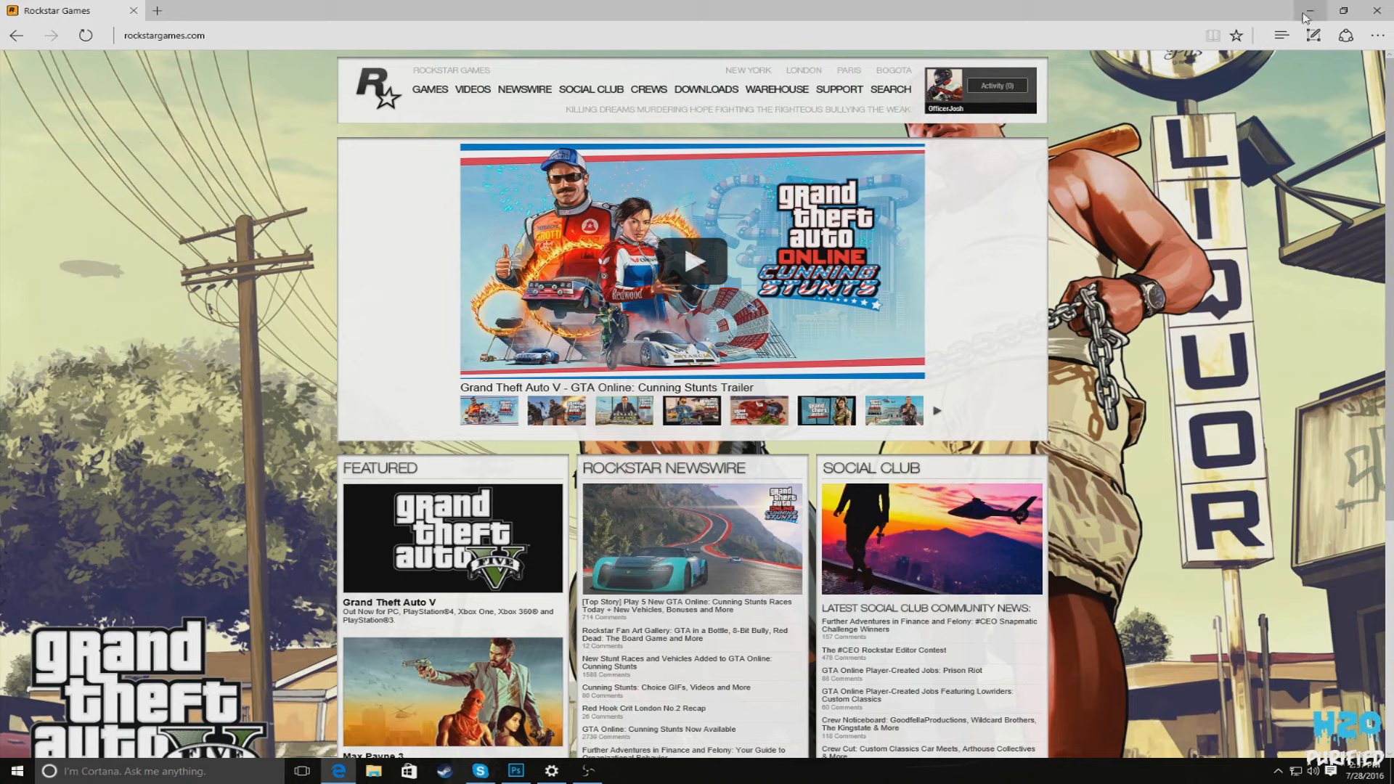
Minimize the Edge browser so the desktop shortcuts are visible.
{"action": "left_click", "coordinate": [1309, 10]}
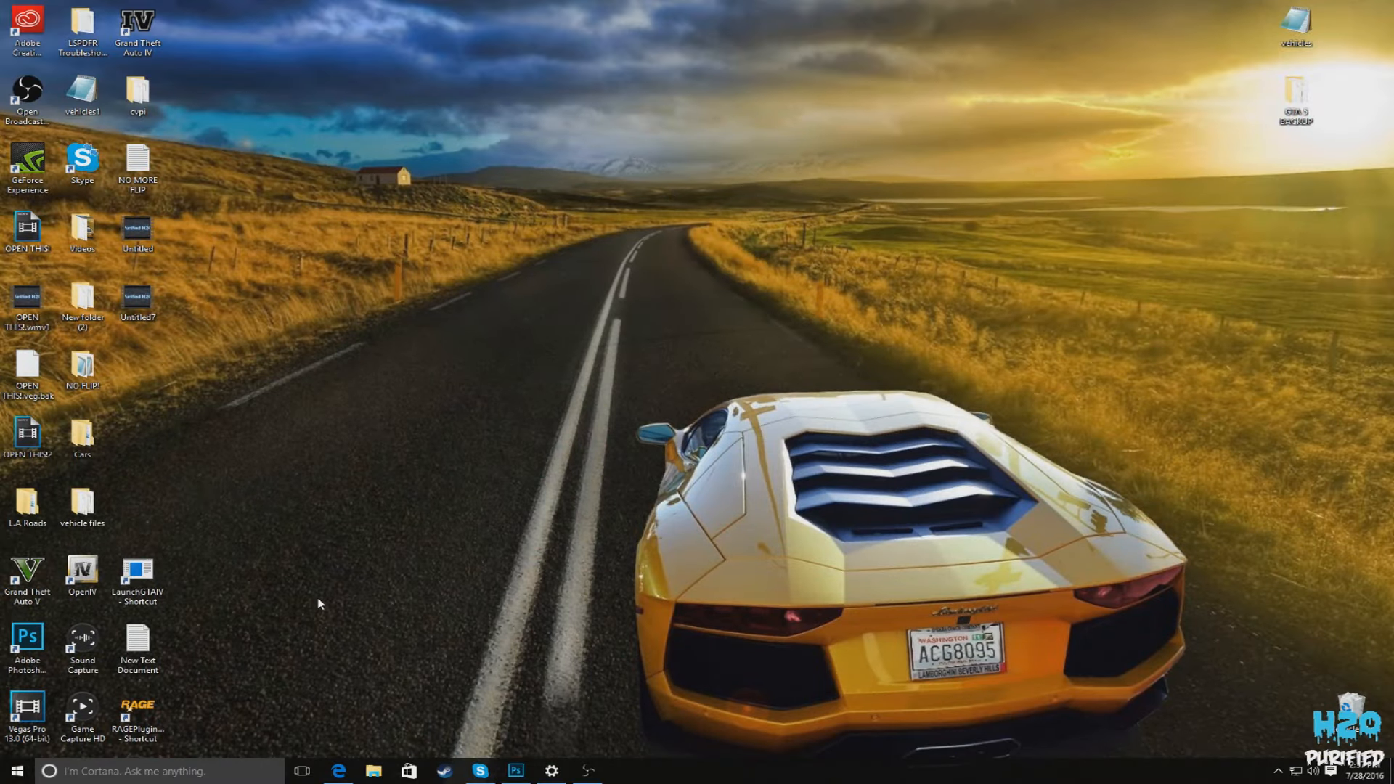
{"action": "mouse_move", "coordinate": [253, 513]}
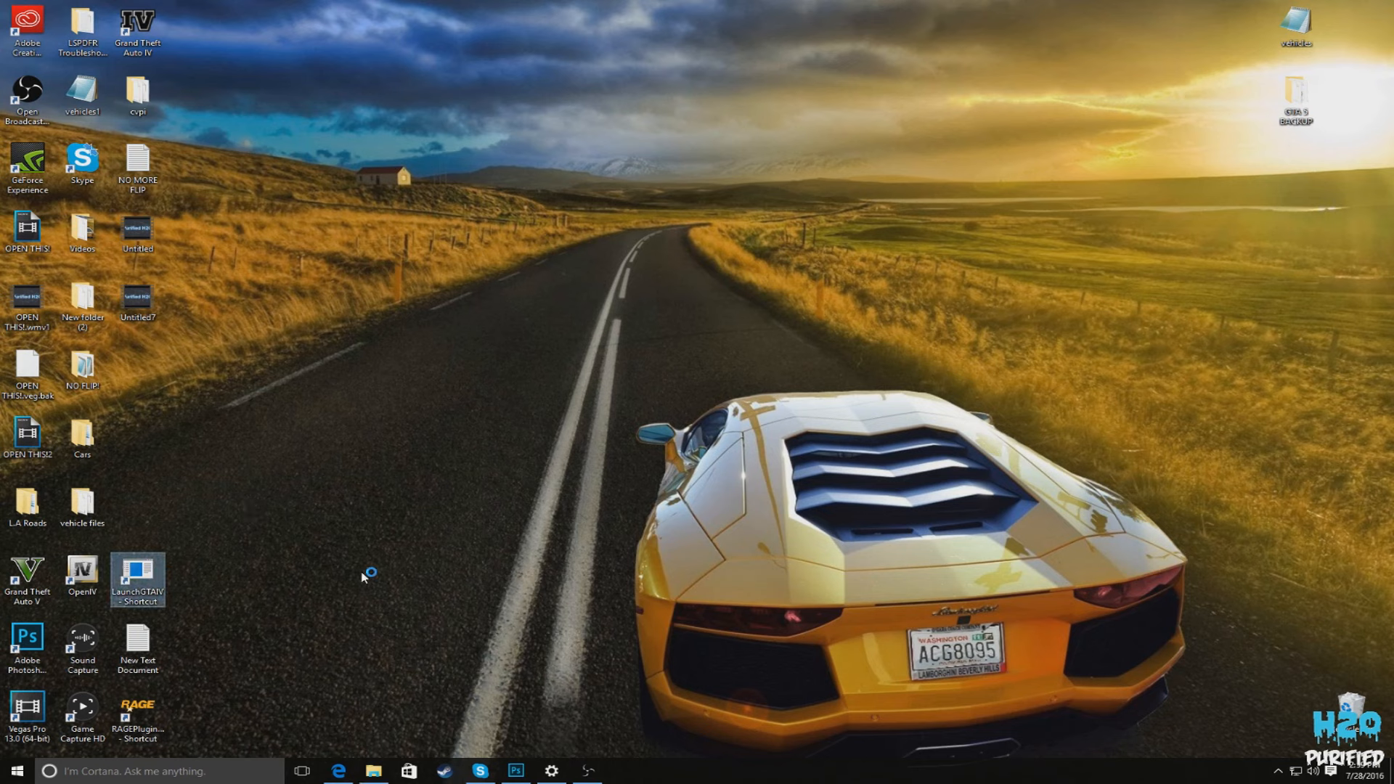
{"action": "mouse_move", "coordinate": [892, 411]}
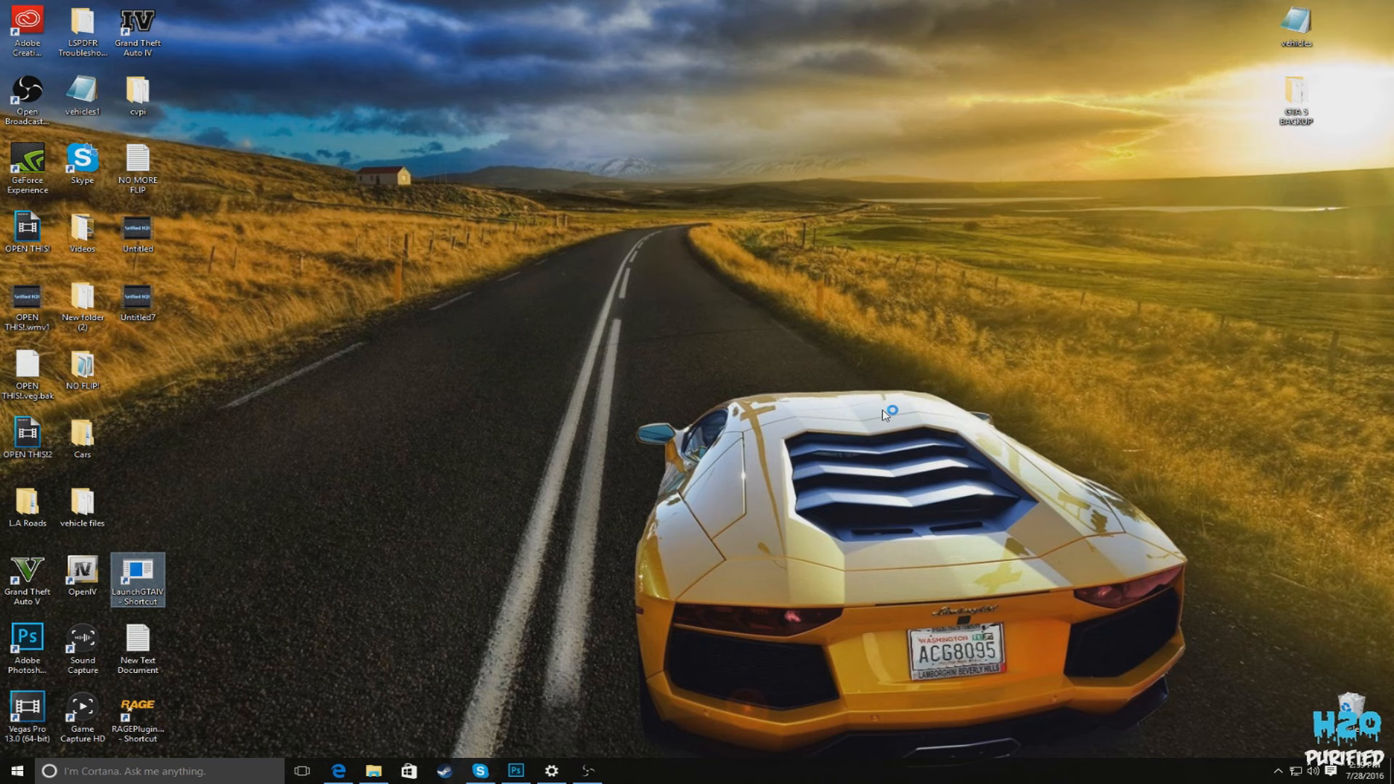
Retry Play in the Social Club login after each 'login failed' until the dialog closes.
{"action": "left_click", "coordinate": [138, 578]}
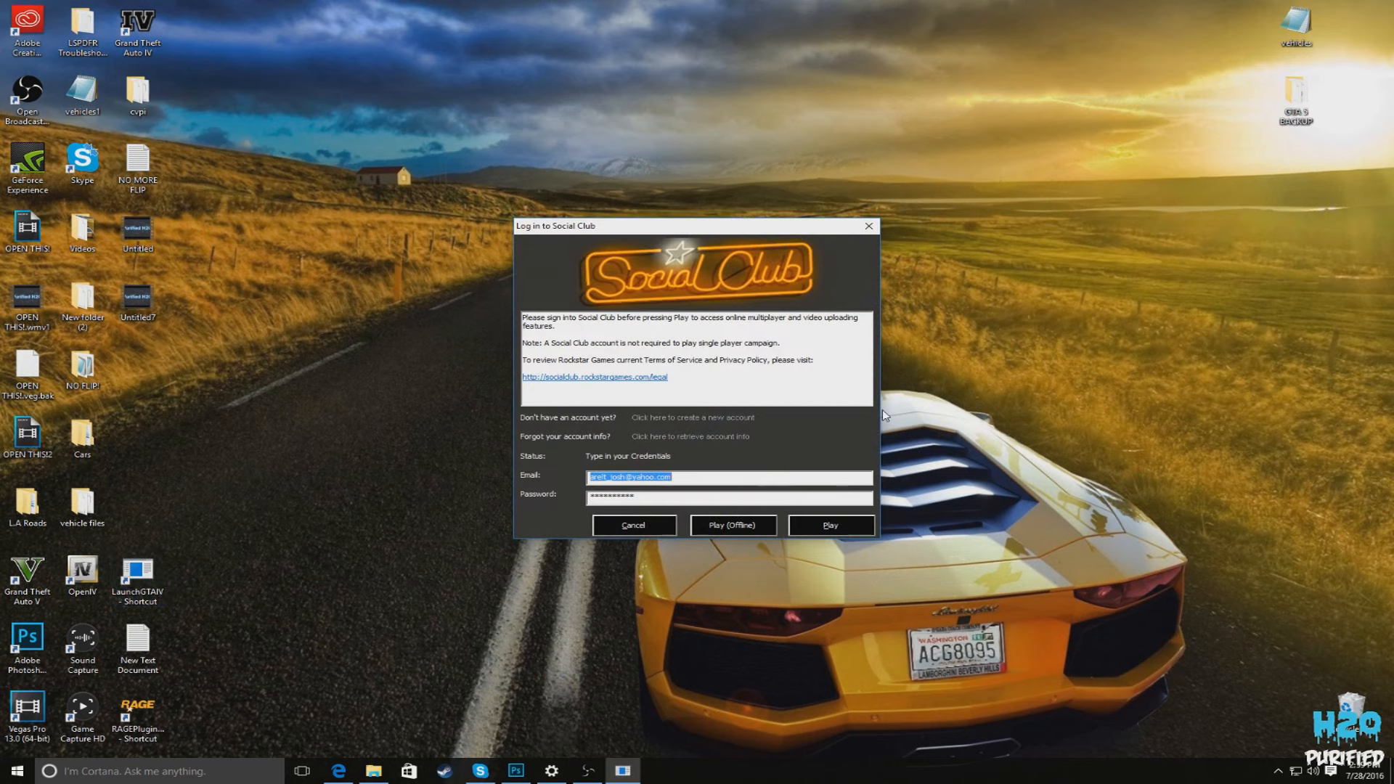
{"action": "mouse_move", "coordinate": [683, 517]}
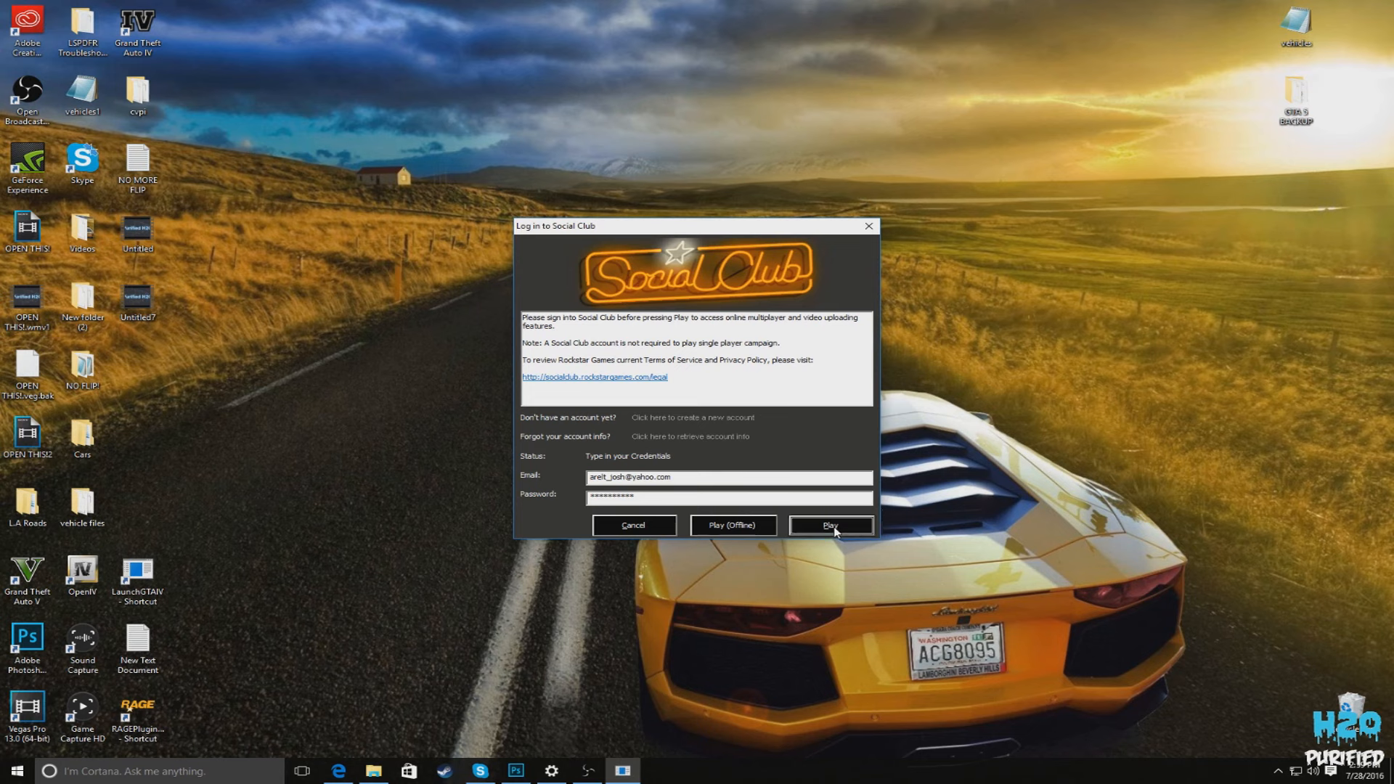
{"action": "left_click", "coordinate": [830, 525]}
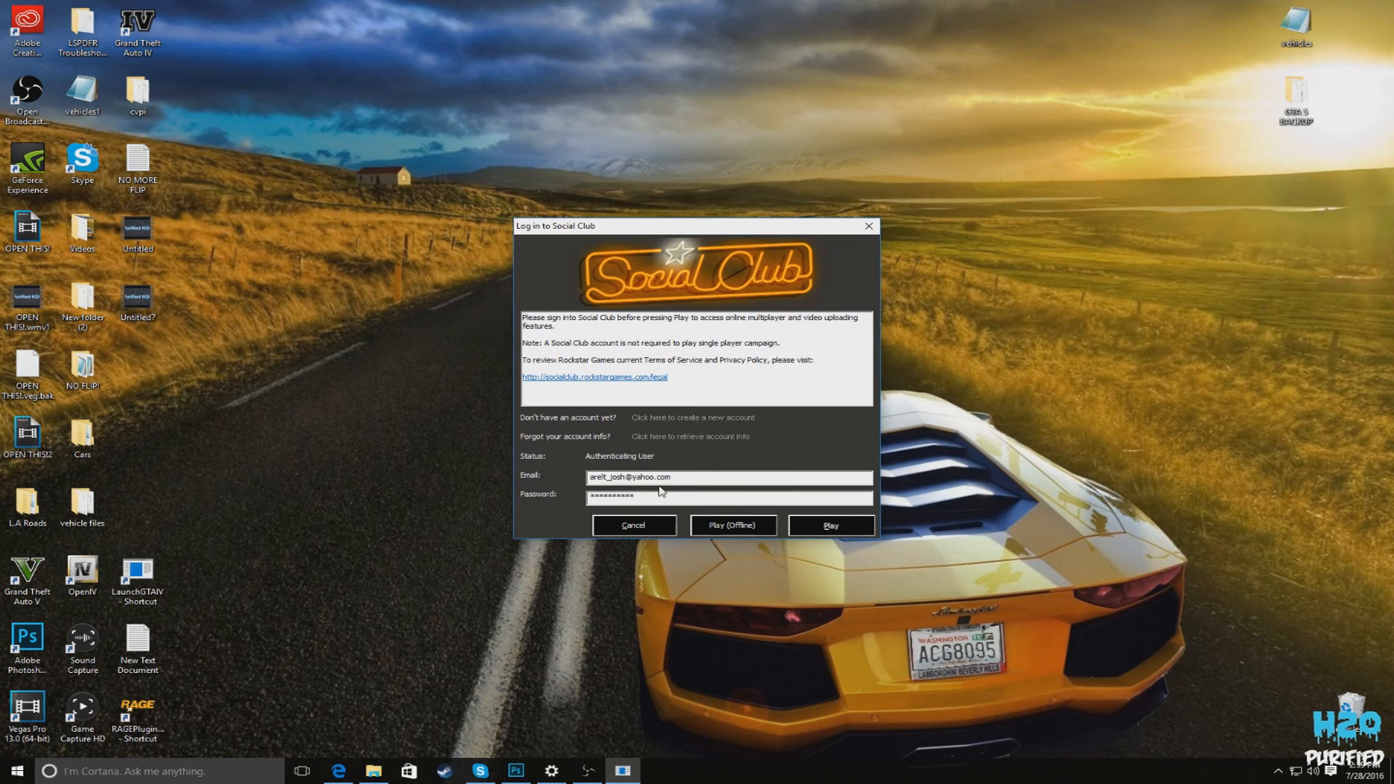
{"action": "left_click", "coordinate": [829, 525]}
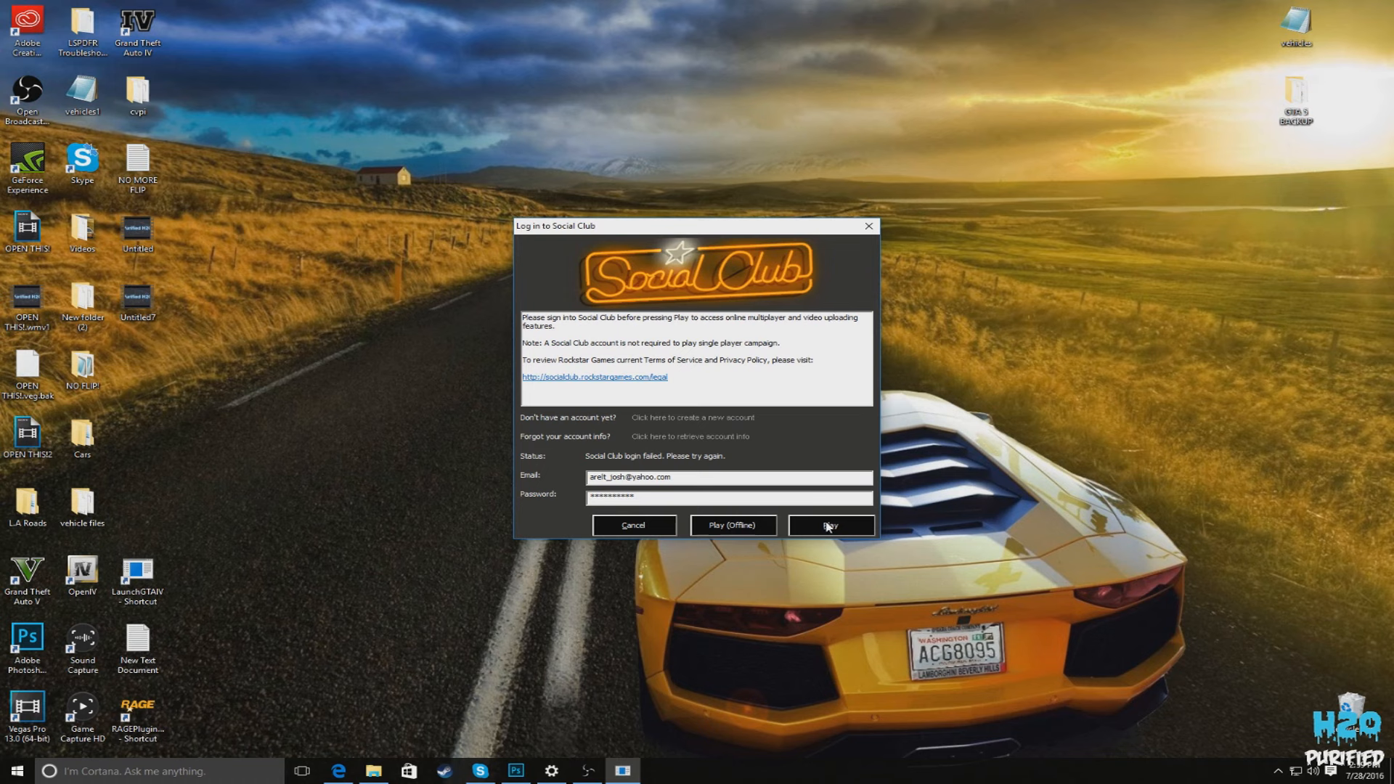
{"action": "left_click", "coordinate": [831, 524]}
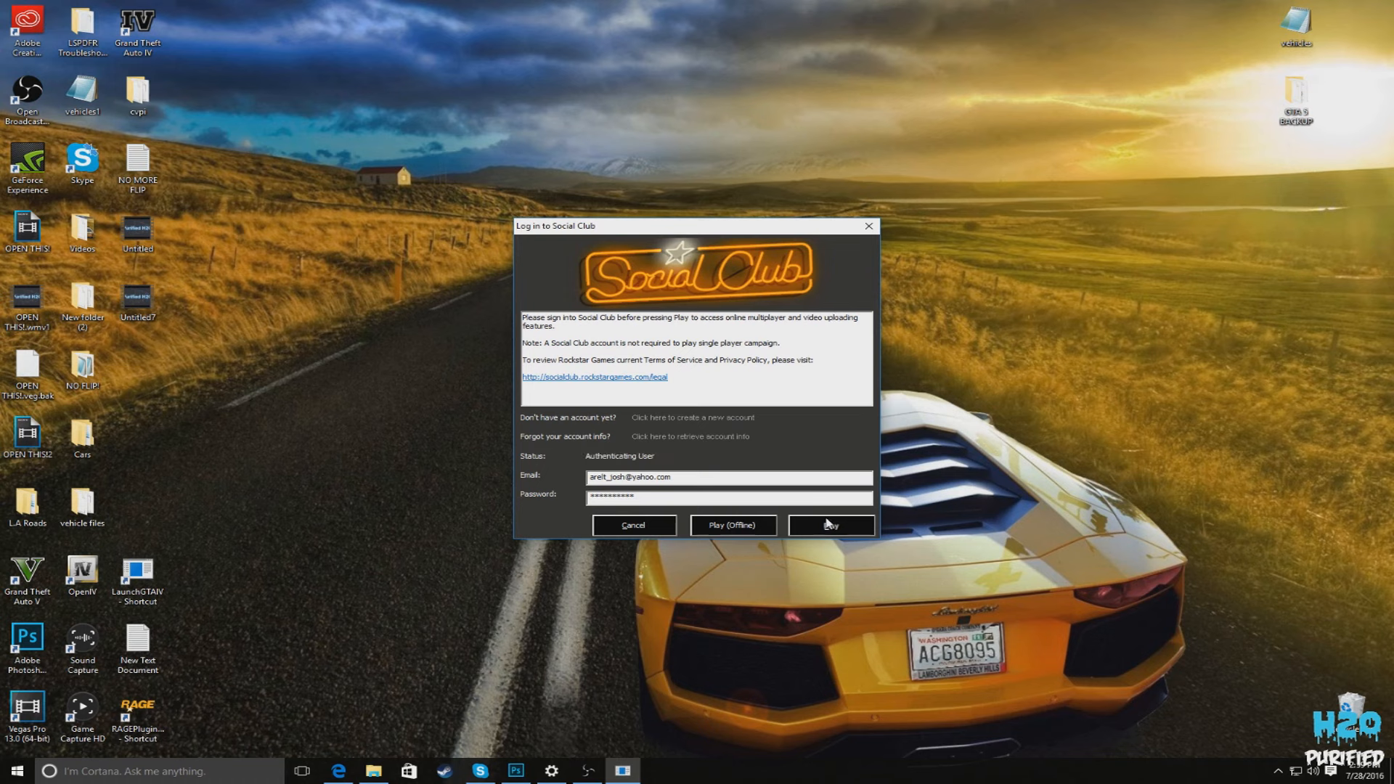
{"action": "mouse_move", "coordinate": [905, 466]}
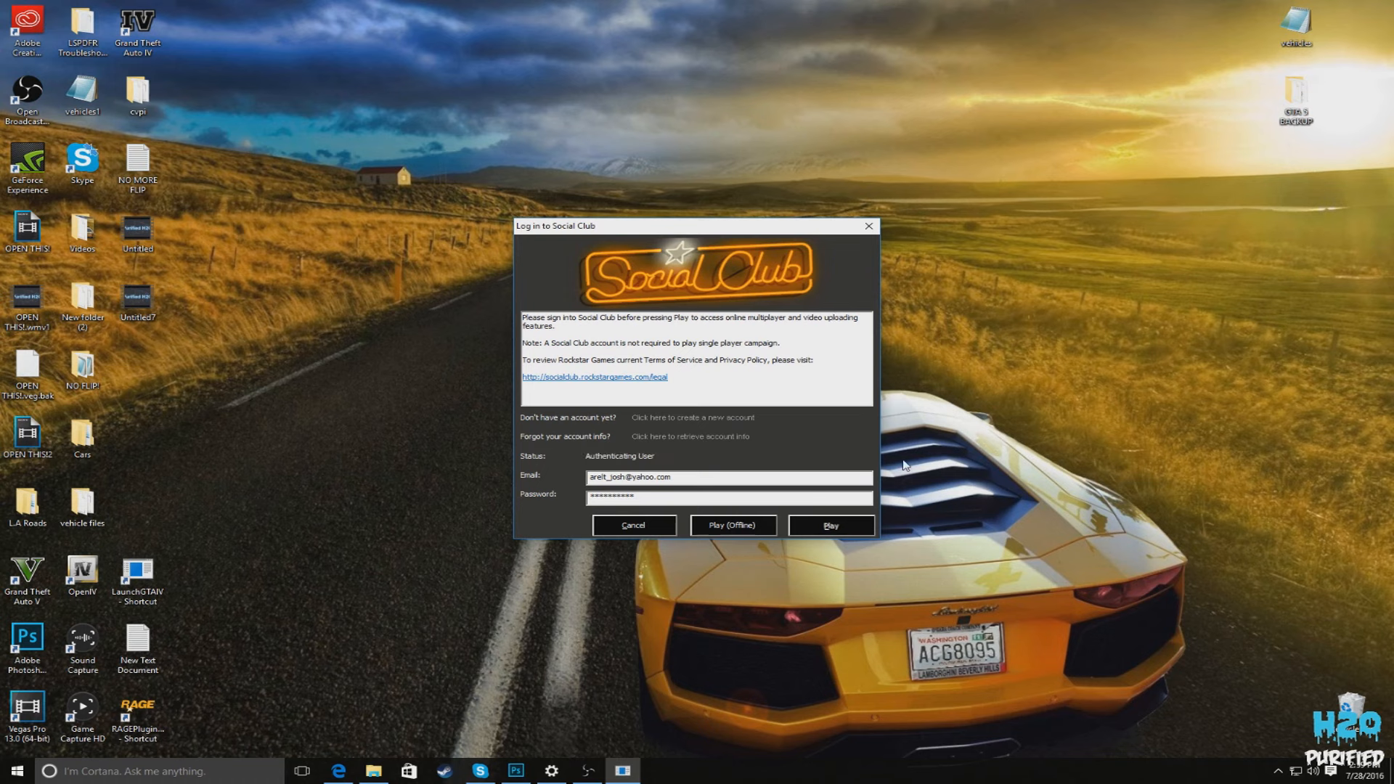
{"action": "left_click", "coordinate": [829, 524]}
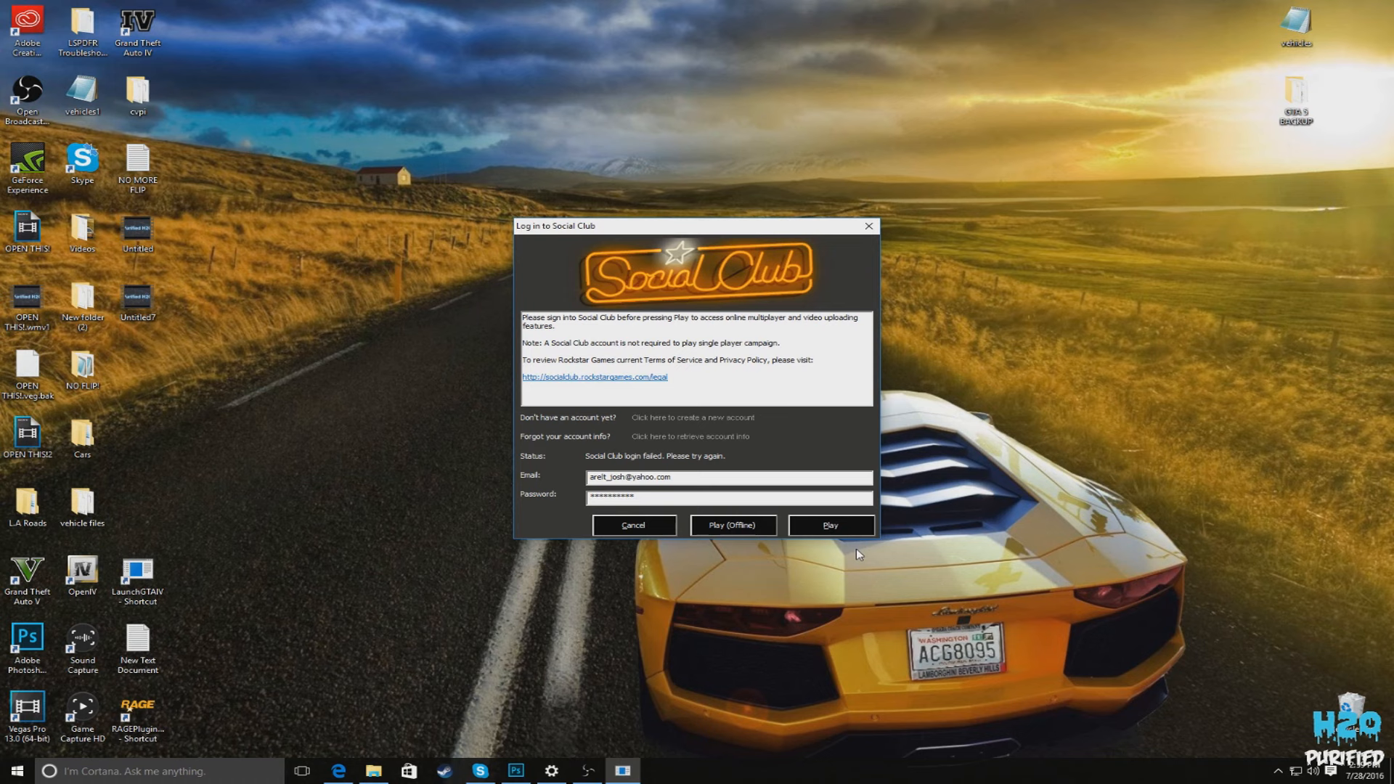
{"action": "mouse_move", "coordinate": [776, 517]}
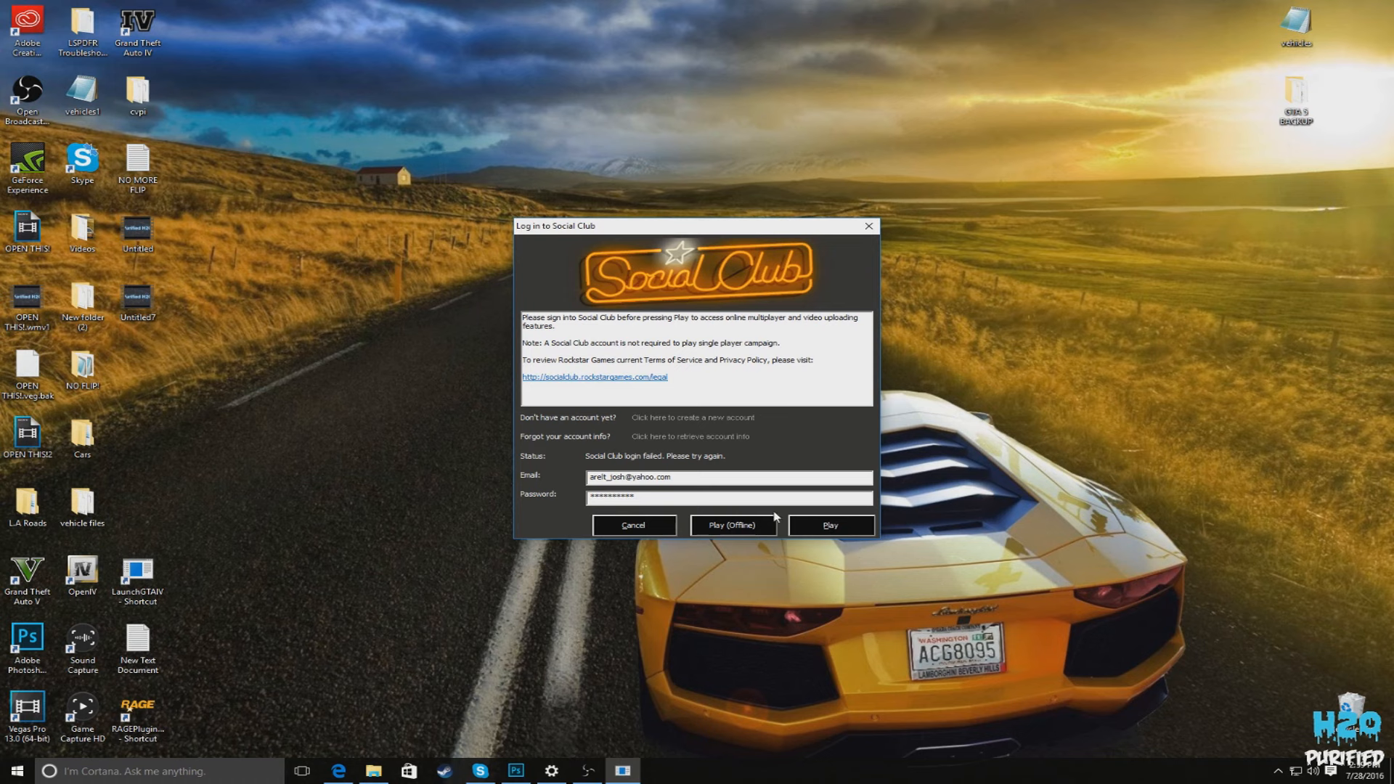
{"action": "mouse_move", "coordinate": [323, 508]}
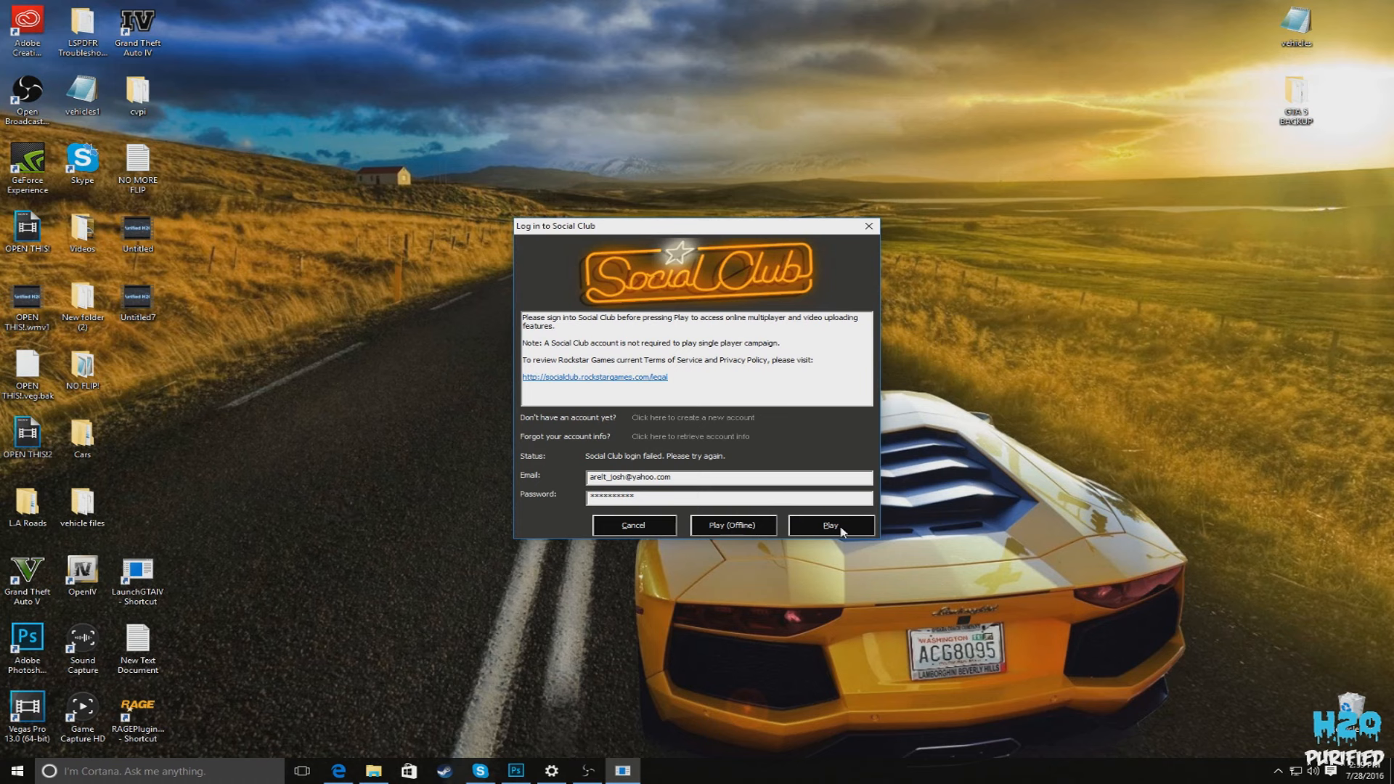
{"action": "left_click", "coordinate": [829, 524]}
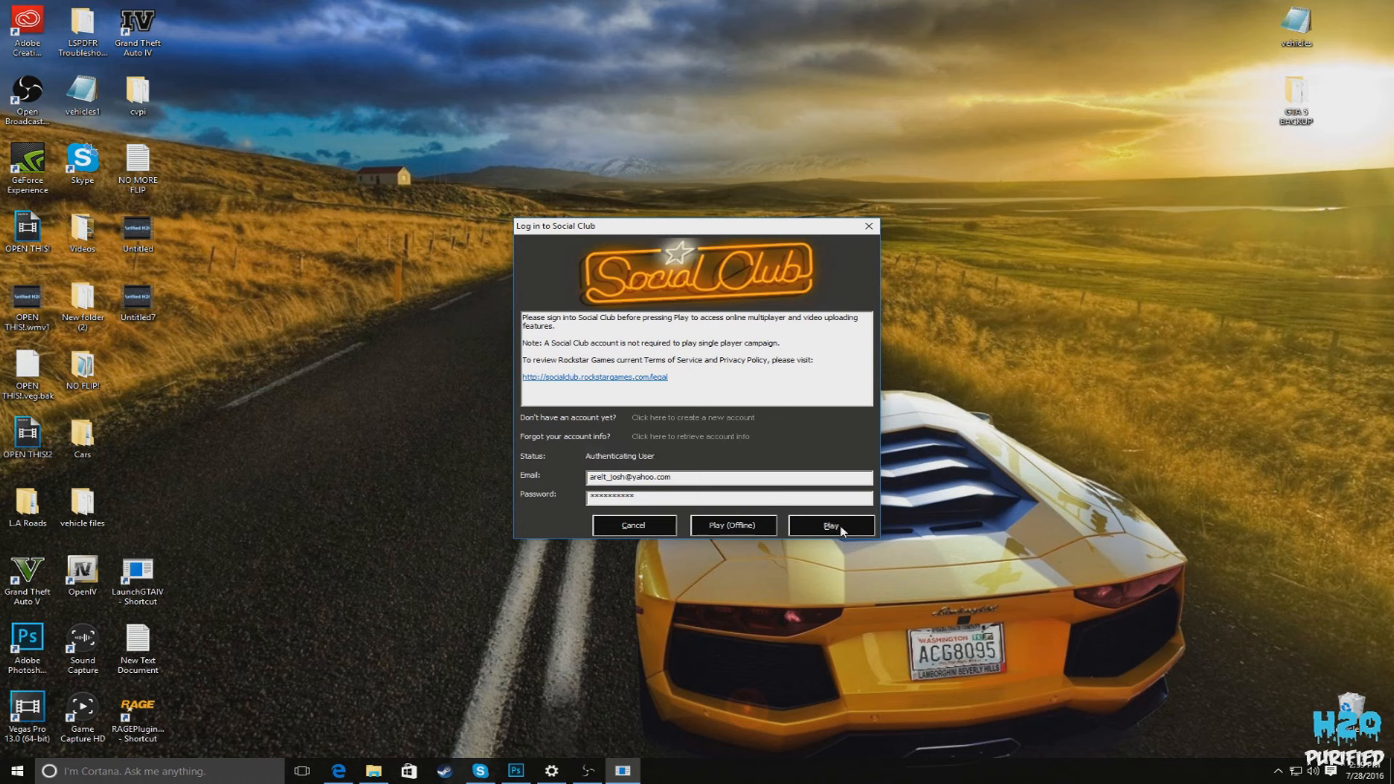
{"action": "left_click", "coordinate": [829, 524]}
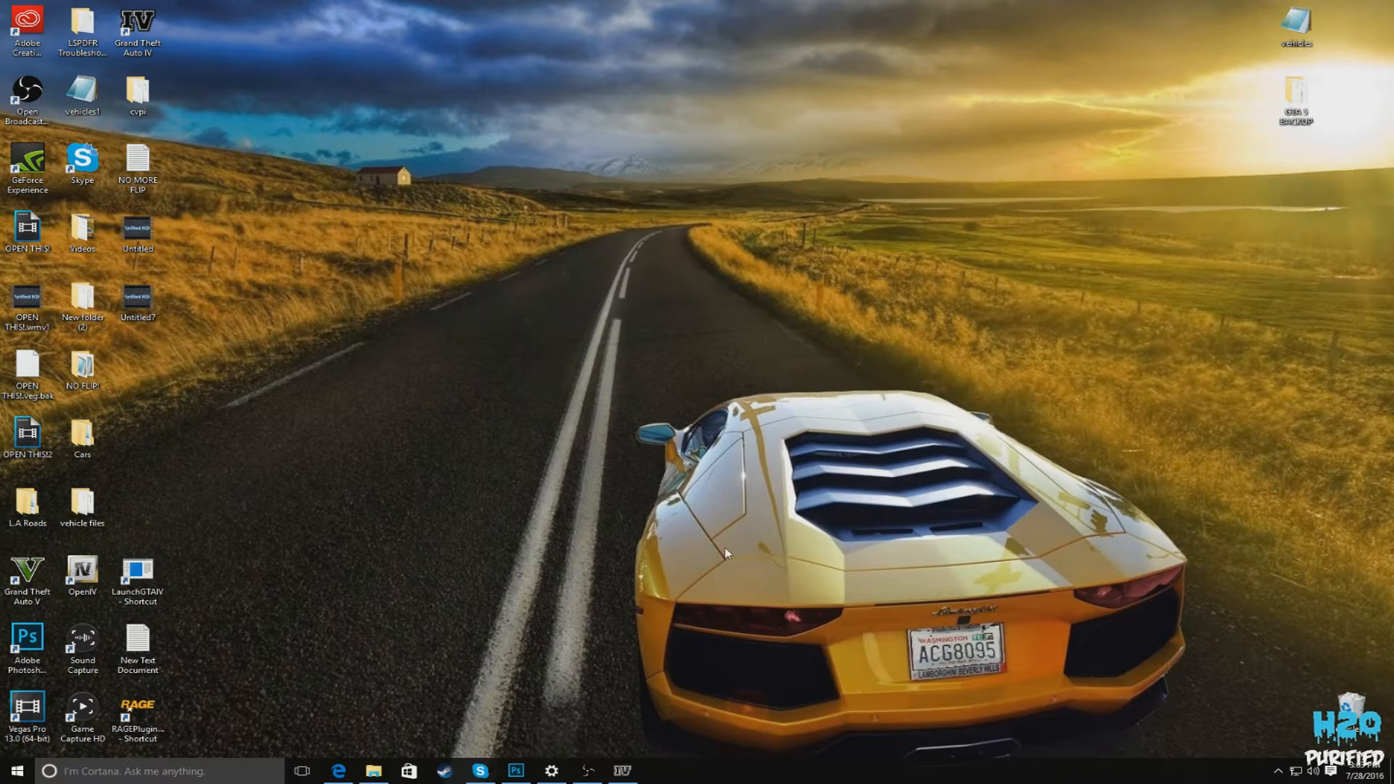
{"action": "mouse_move", "coordinate": [488, 493]}
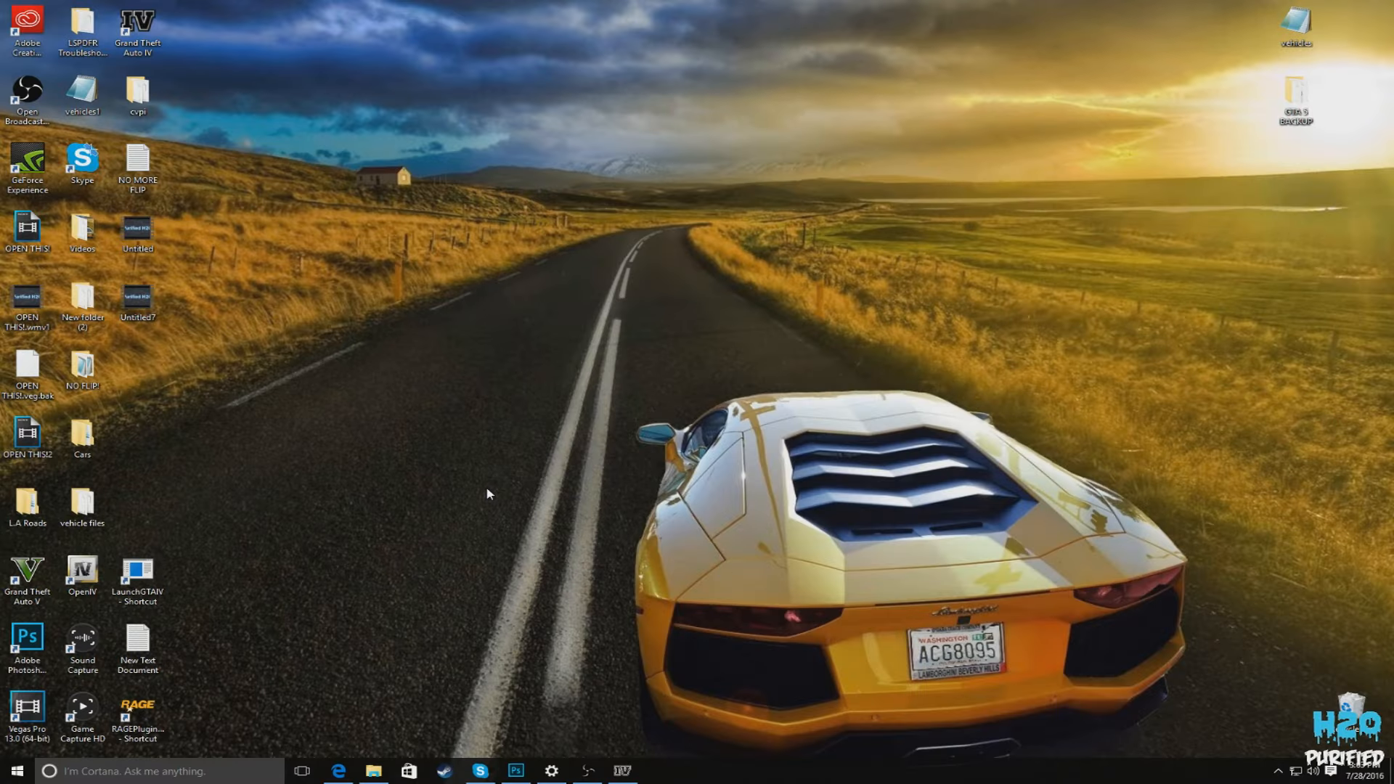
{"action": "mouse_move", "coordinate": [187, 601]}
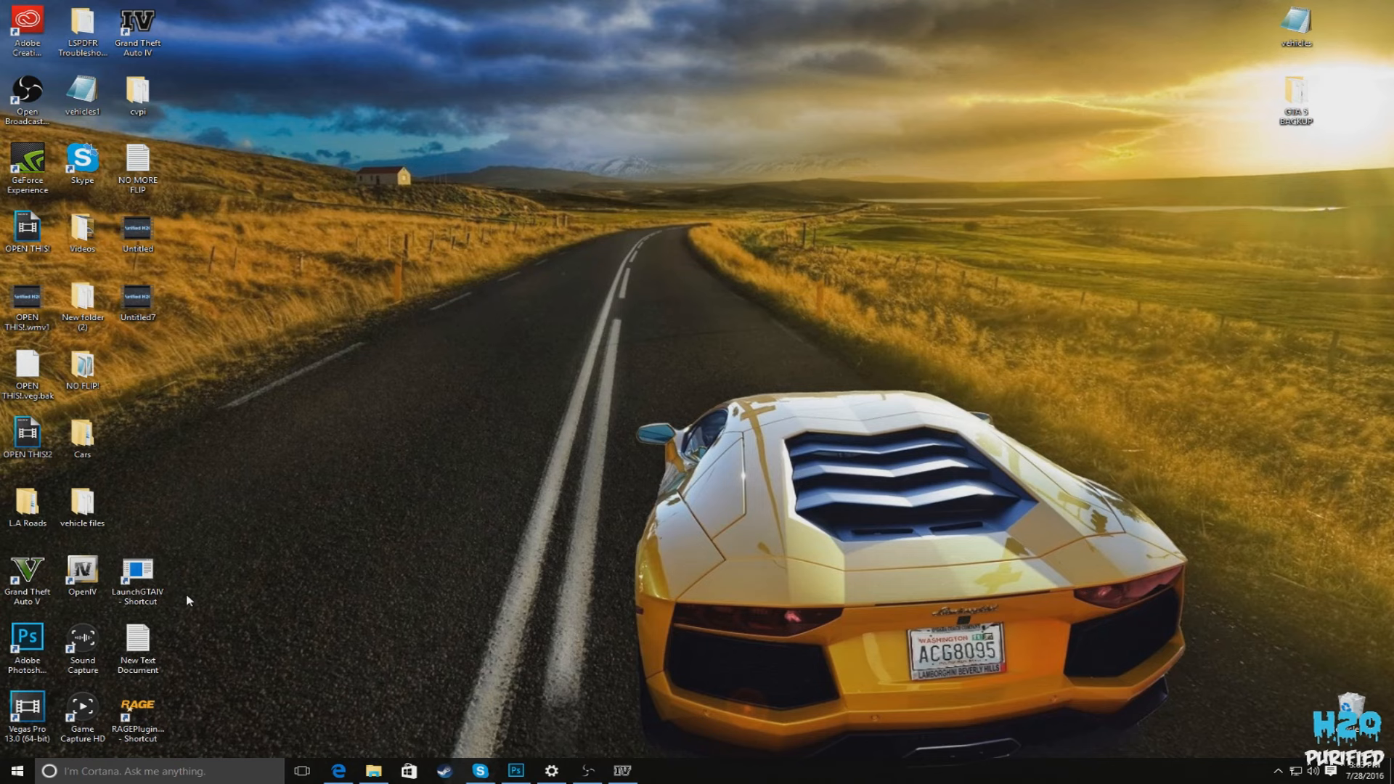
Show the context menu for the LaunchGTAIV desktop shortcut.
{"action": "right_click", "coordinate": [138, 578]}
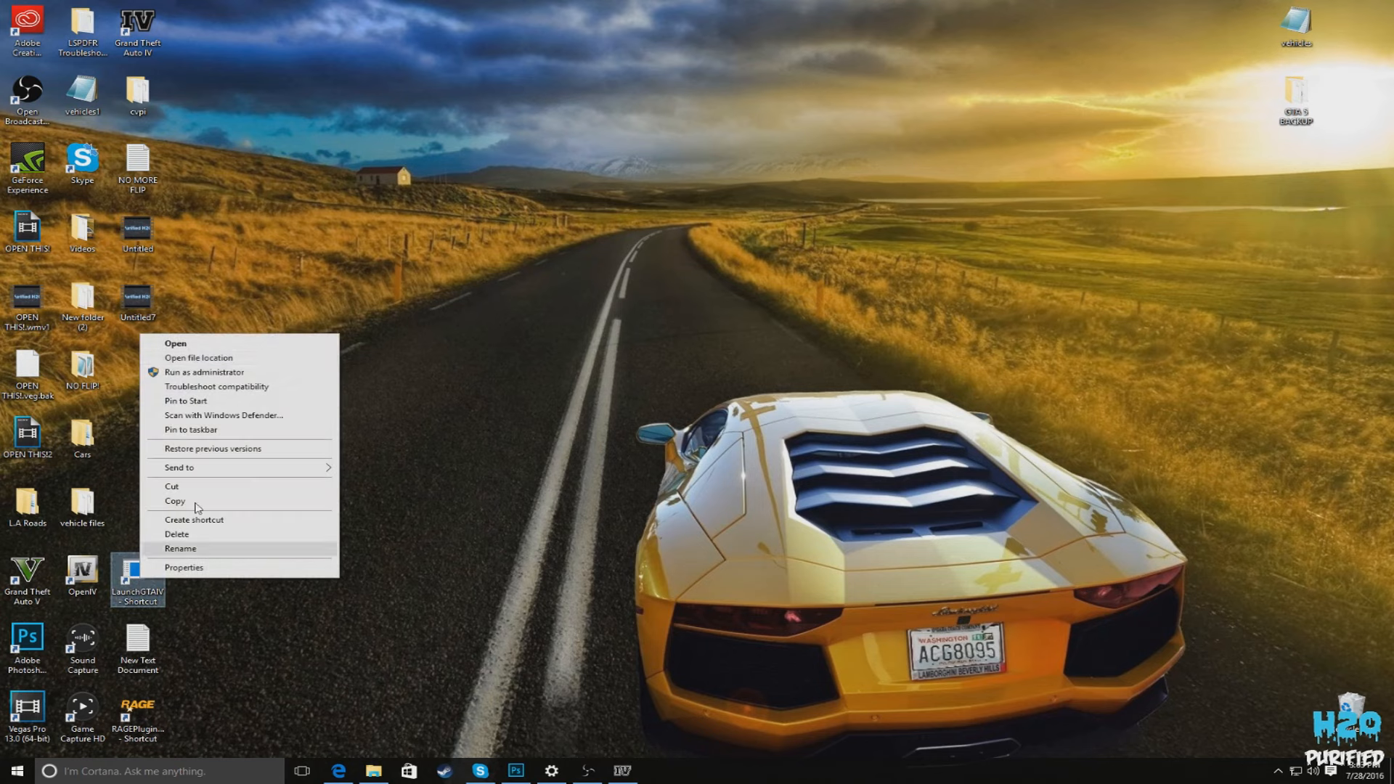
Scroll the GTAIV folder's file list until paul.dll comes into view.
{"action": "left_click", "coordinate": [199, 357]}
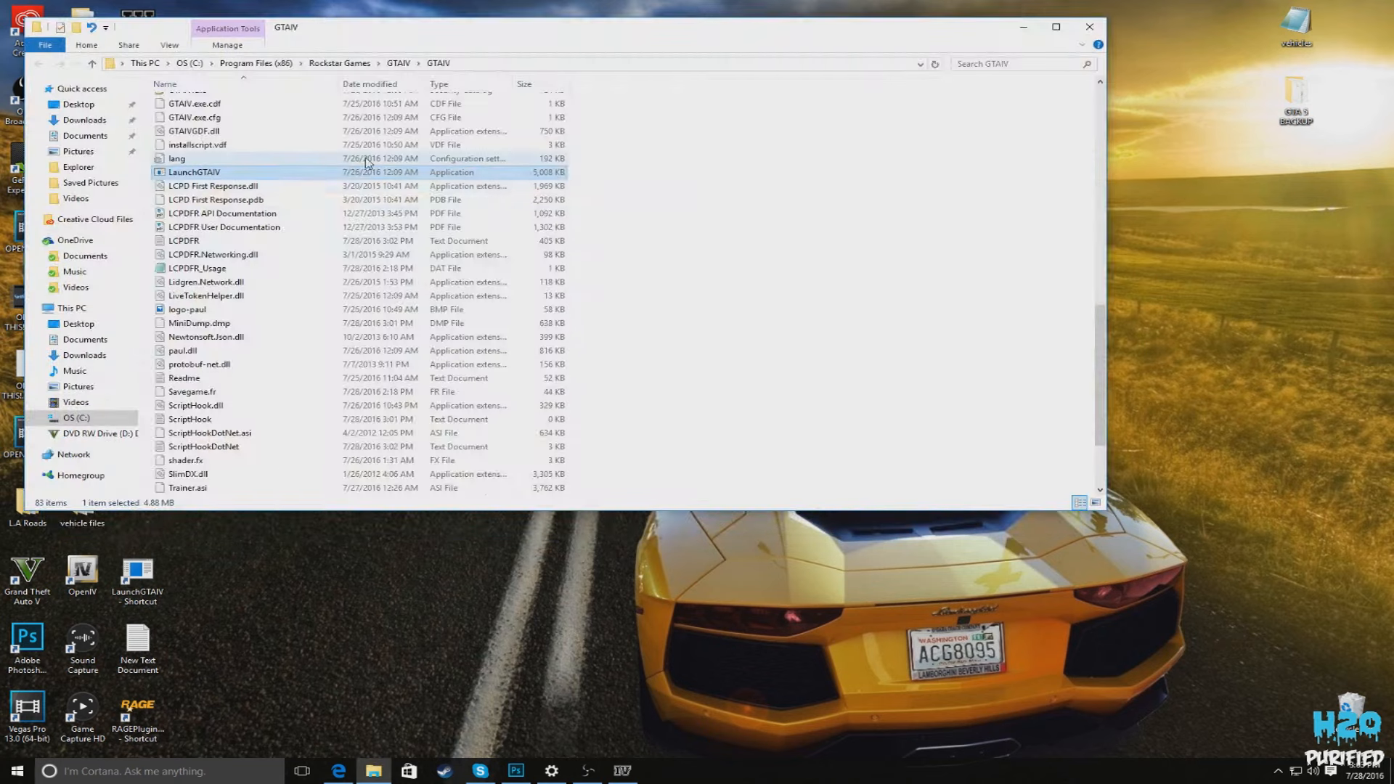
{"action": "scroll", "scroll_direction": "down", "scroll_amount": 3}
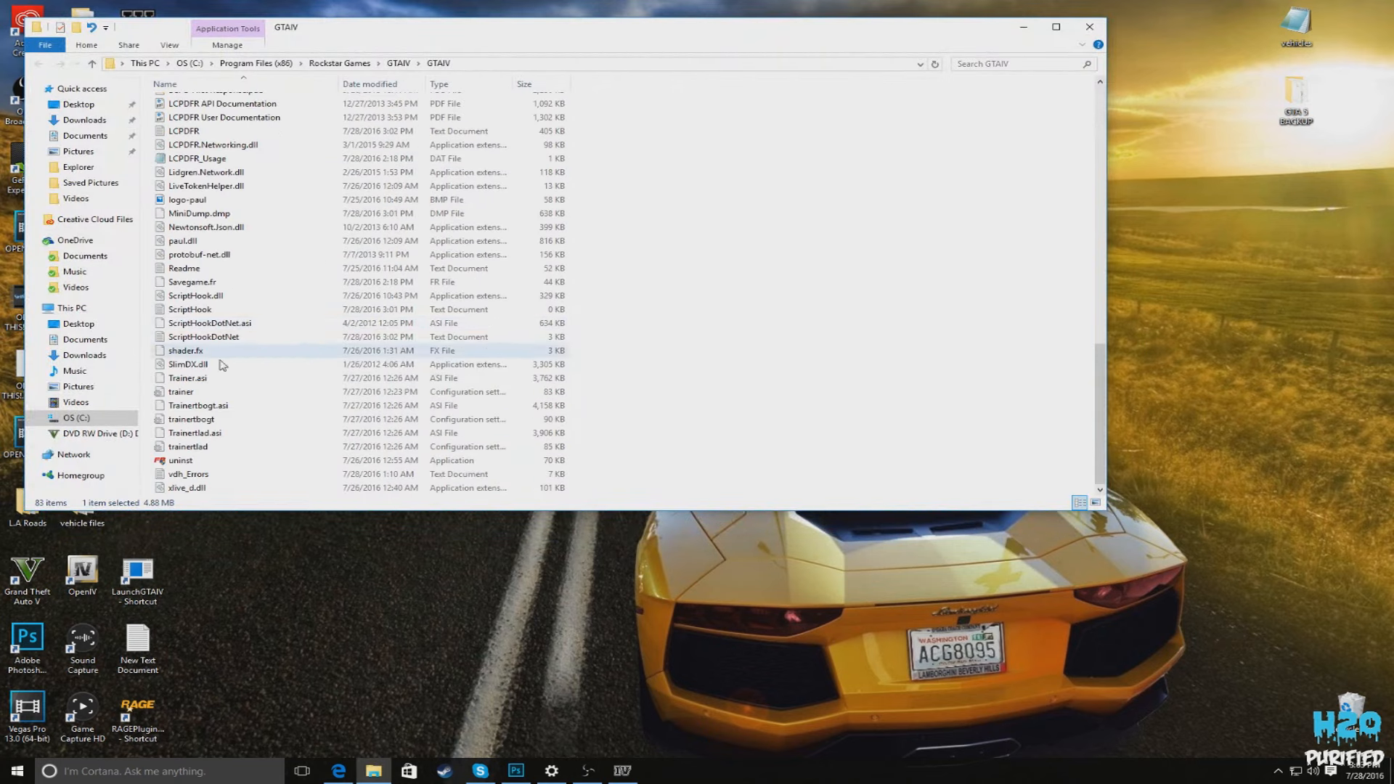
{"action": "scroll", "scroll_direction": "up", "scroll_amount": 3}
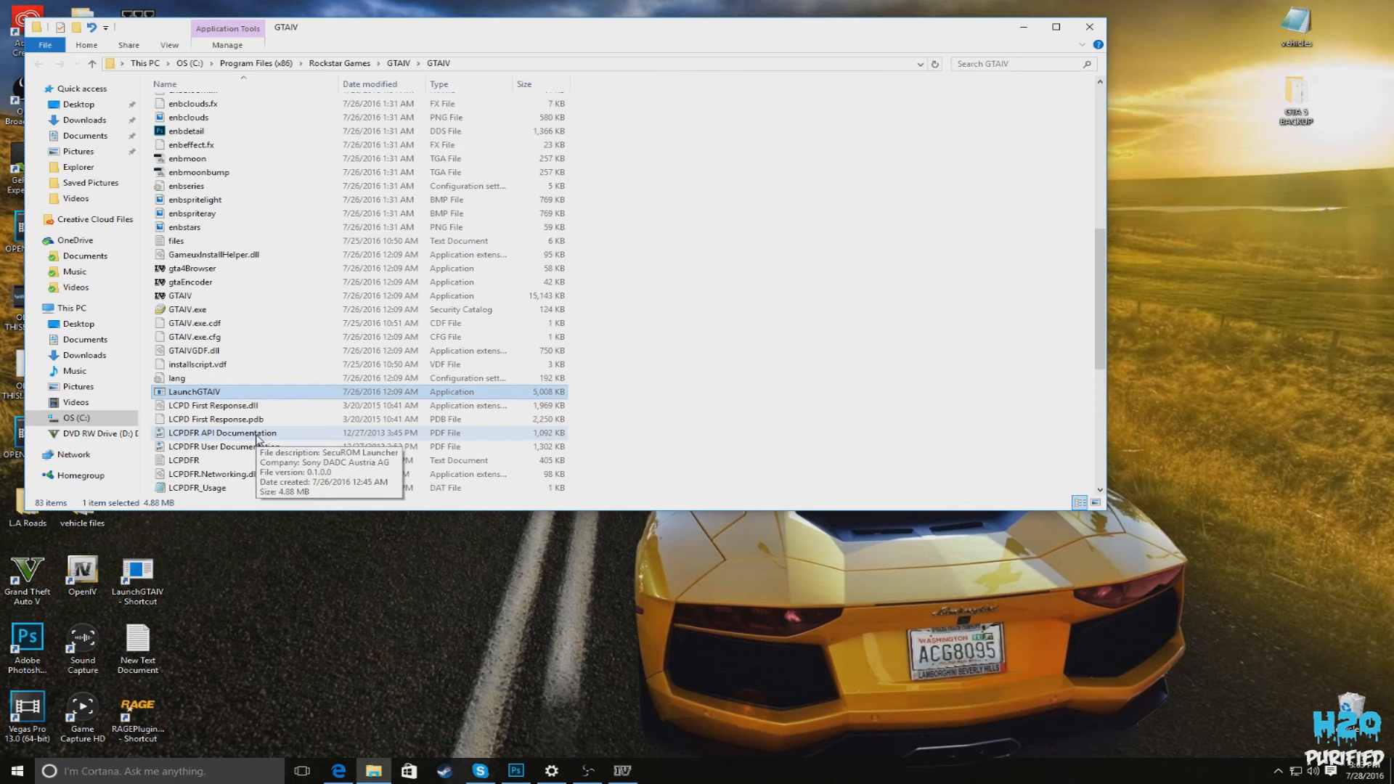
{"action": "scroll", "scroll_direction": "down", "scroll_amount": 3}
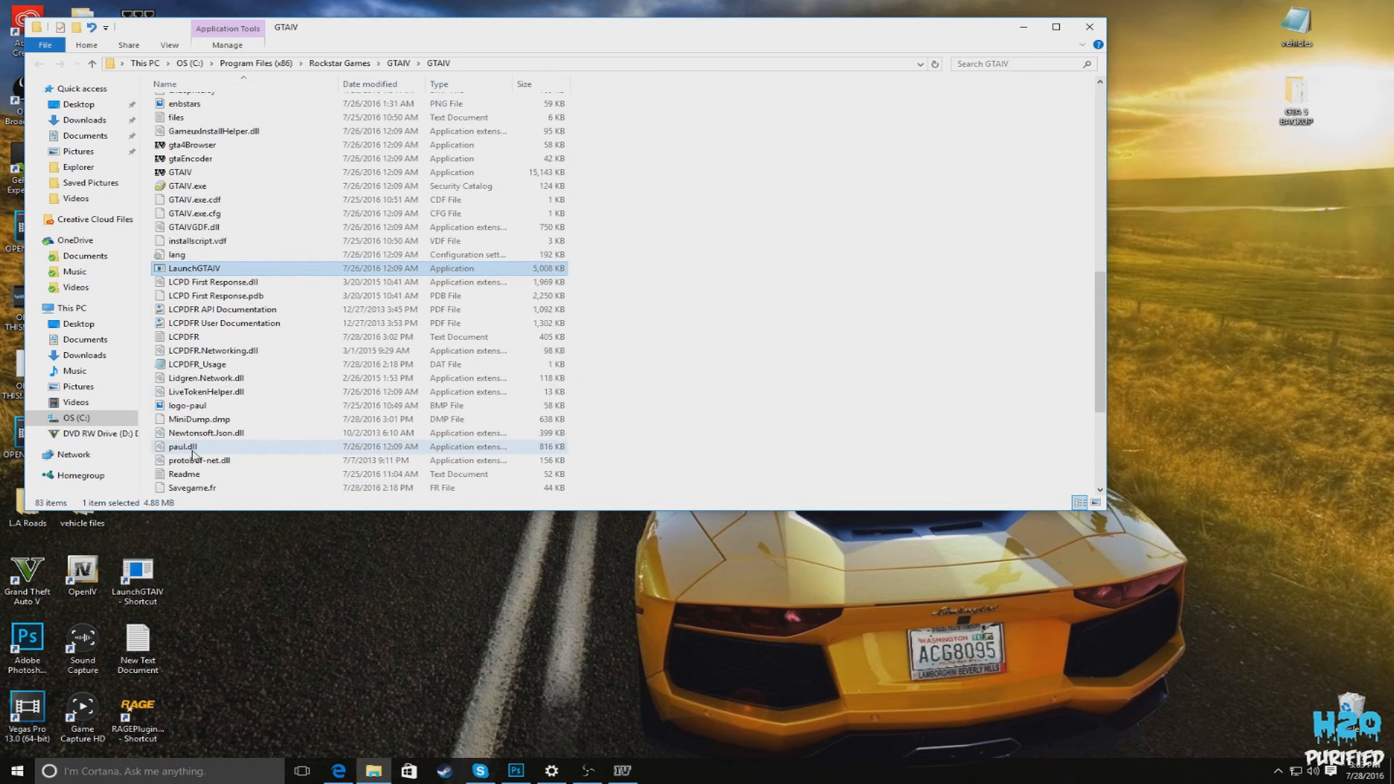
Rename paul.dll to paul.dll.Disabled via its context menu.
{"action": "right_click", "coordinate": [183, 446]}
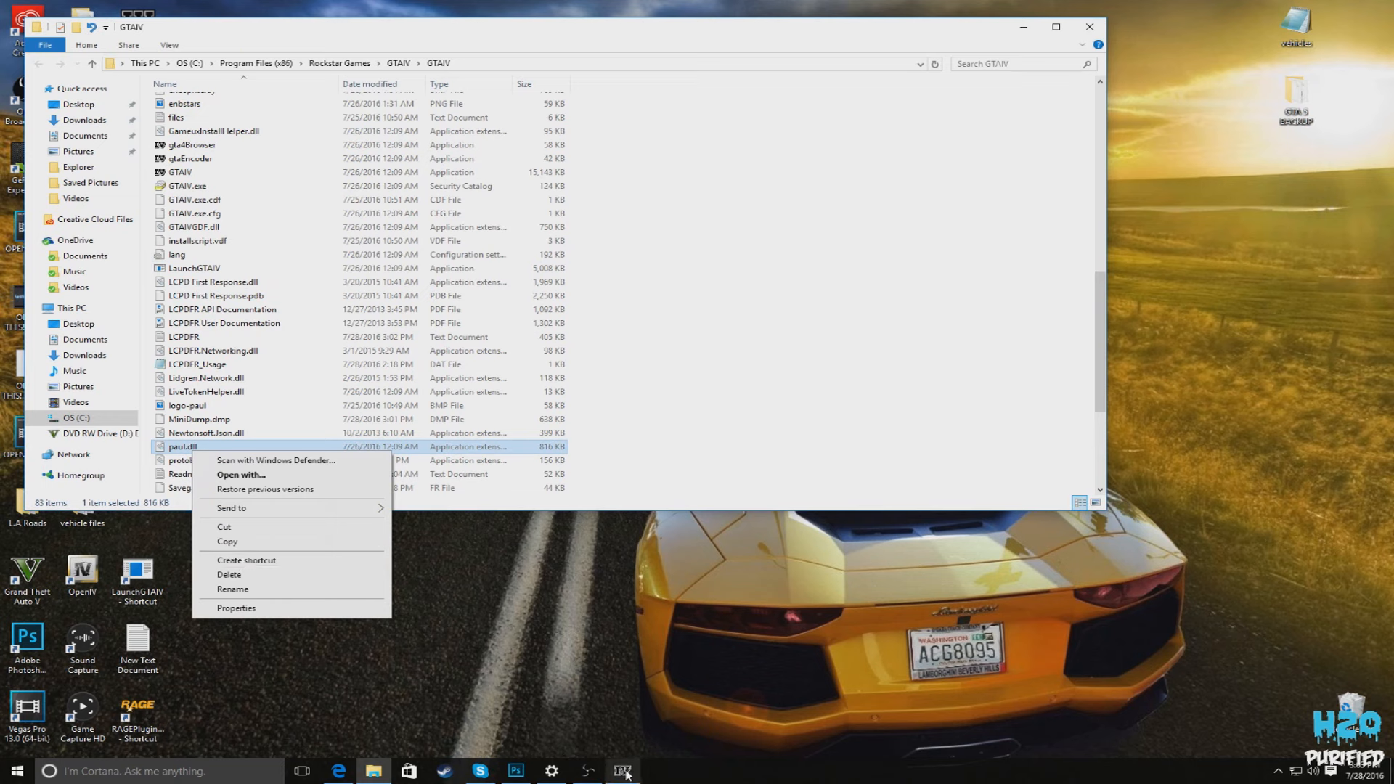
{"action": "mouse_move", "coordinate": [251, 577]}
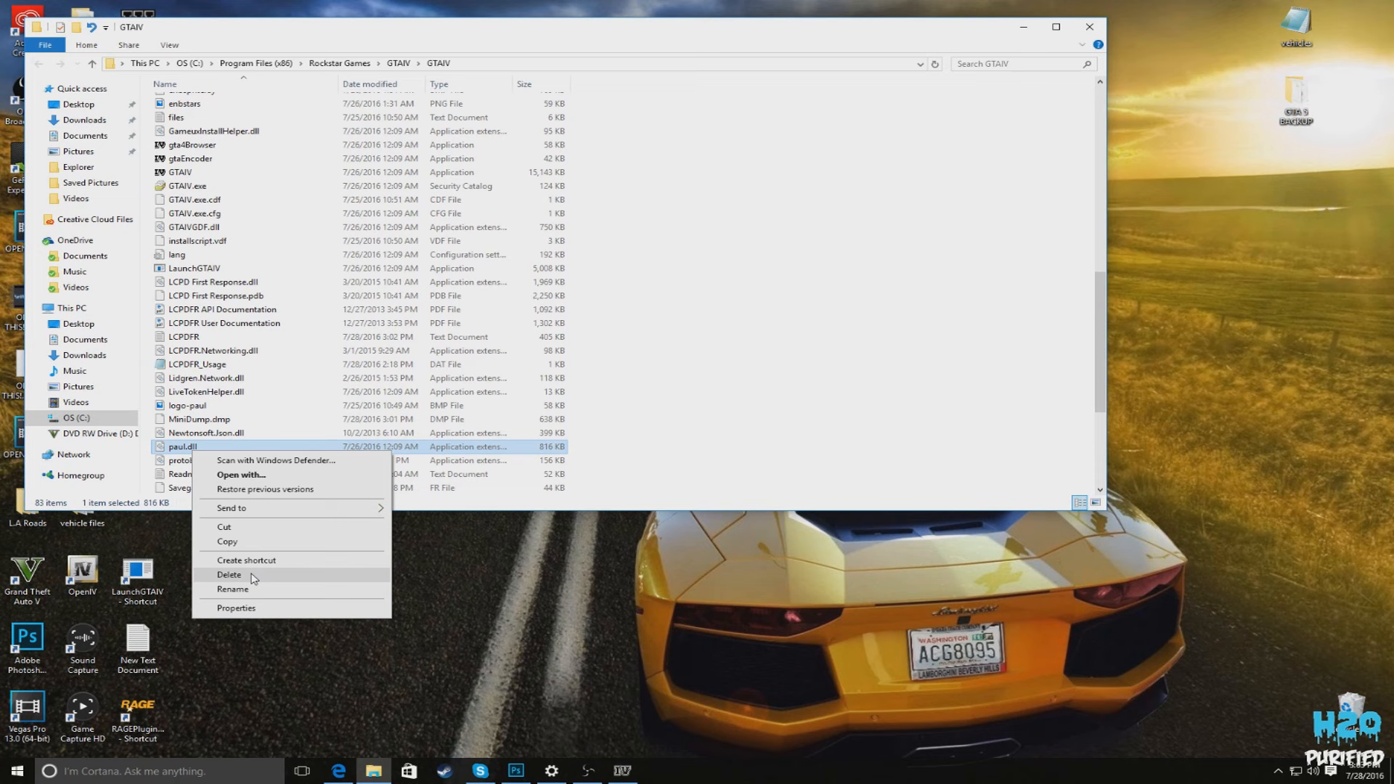
{"action": "mouse_move", "coordinate": [232, 590]}
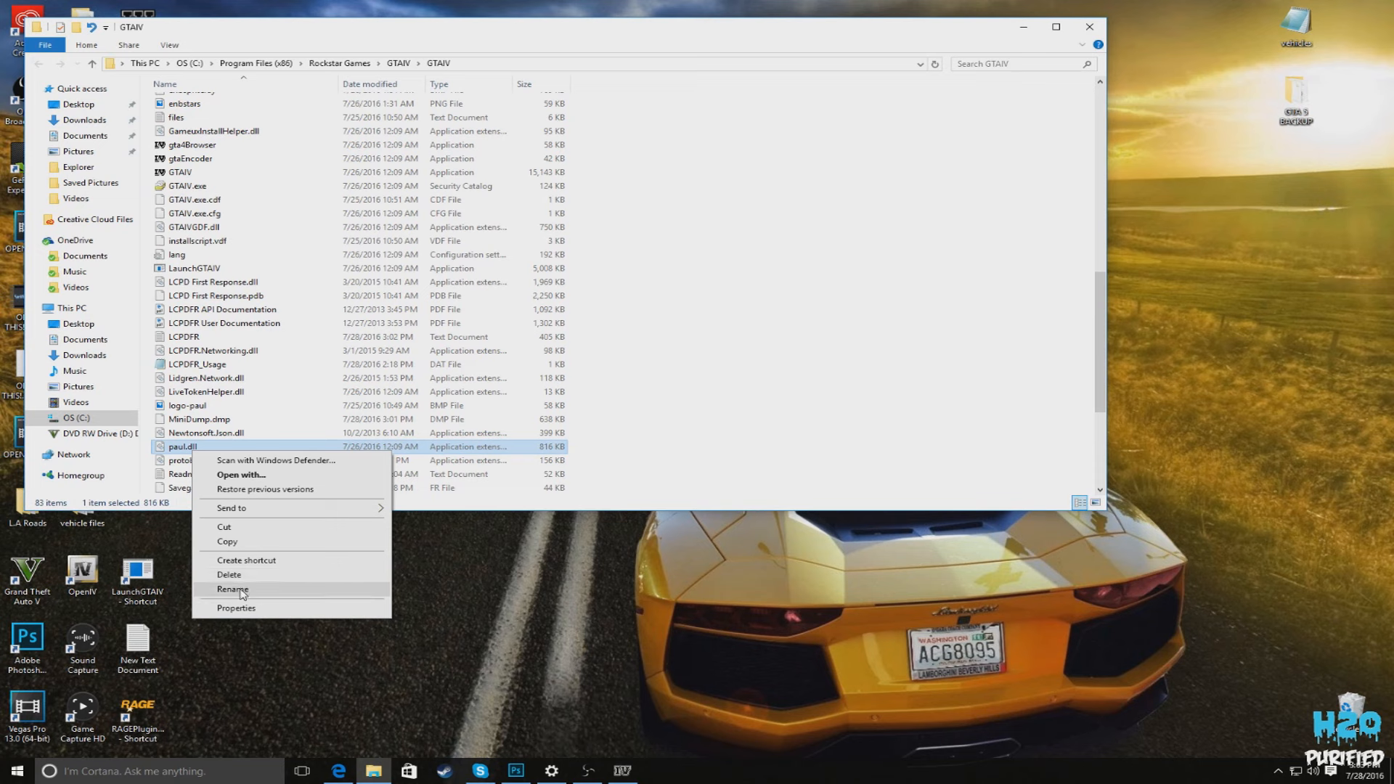
{"action": "left_click", "coordinate": [232, 588]}
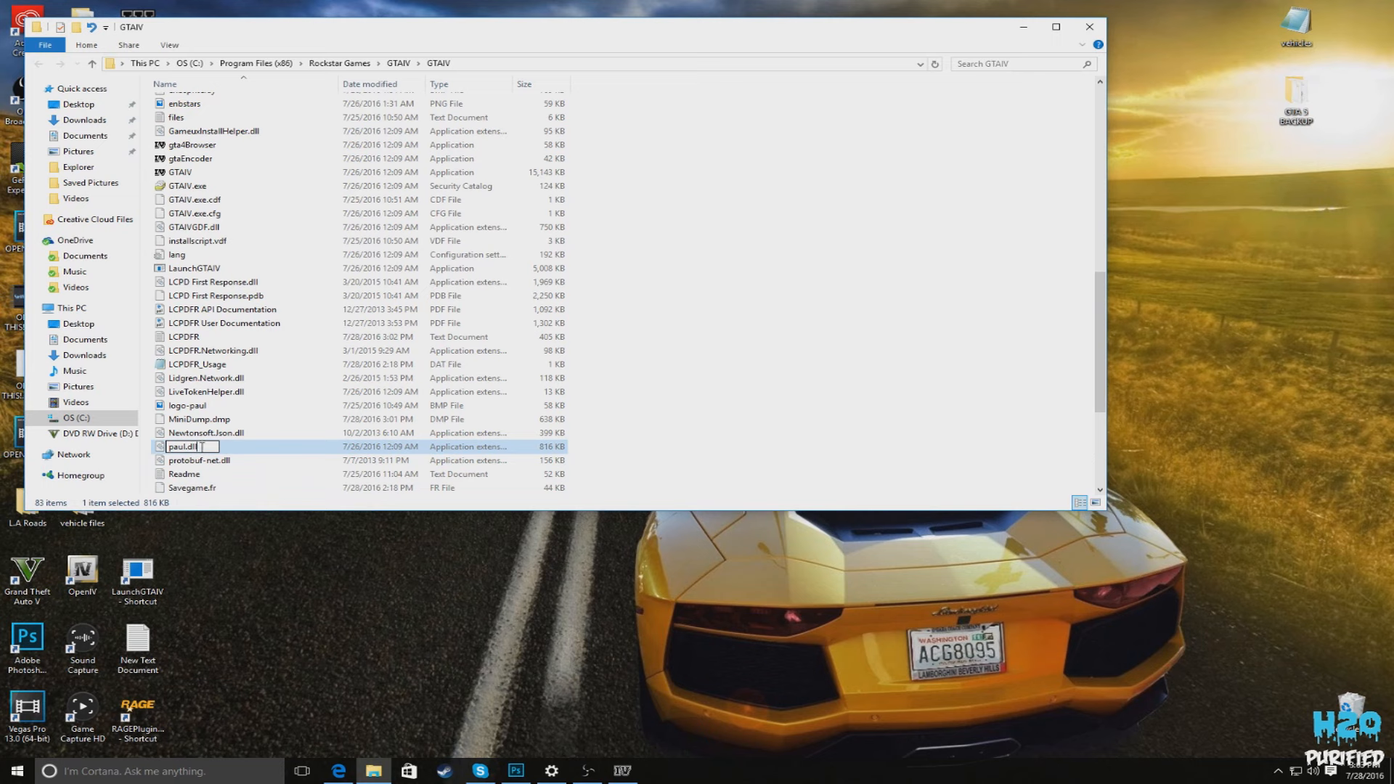
{"action": "type", "text": "Disabled"}
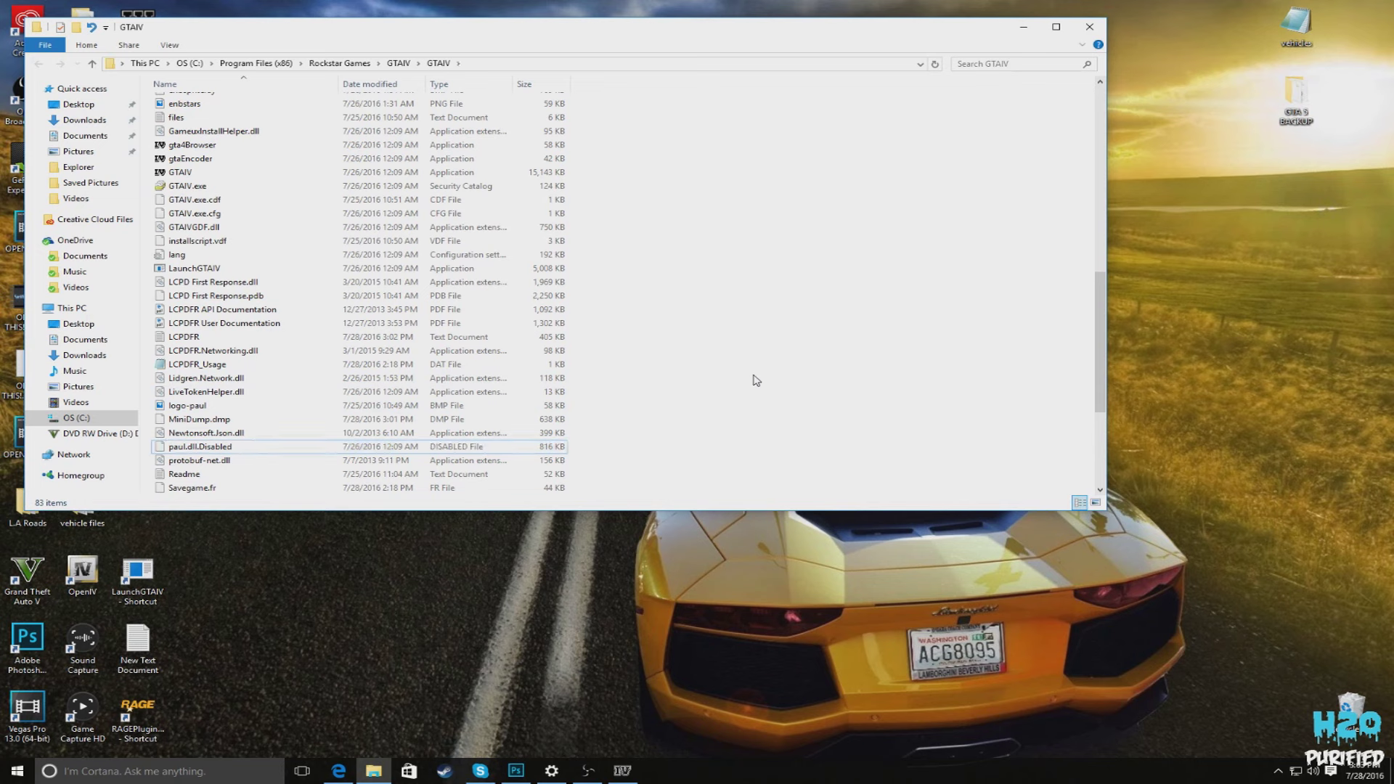
{"action": "mouse_move", "coordinate": [1018, 115]}
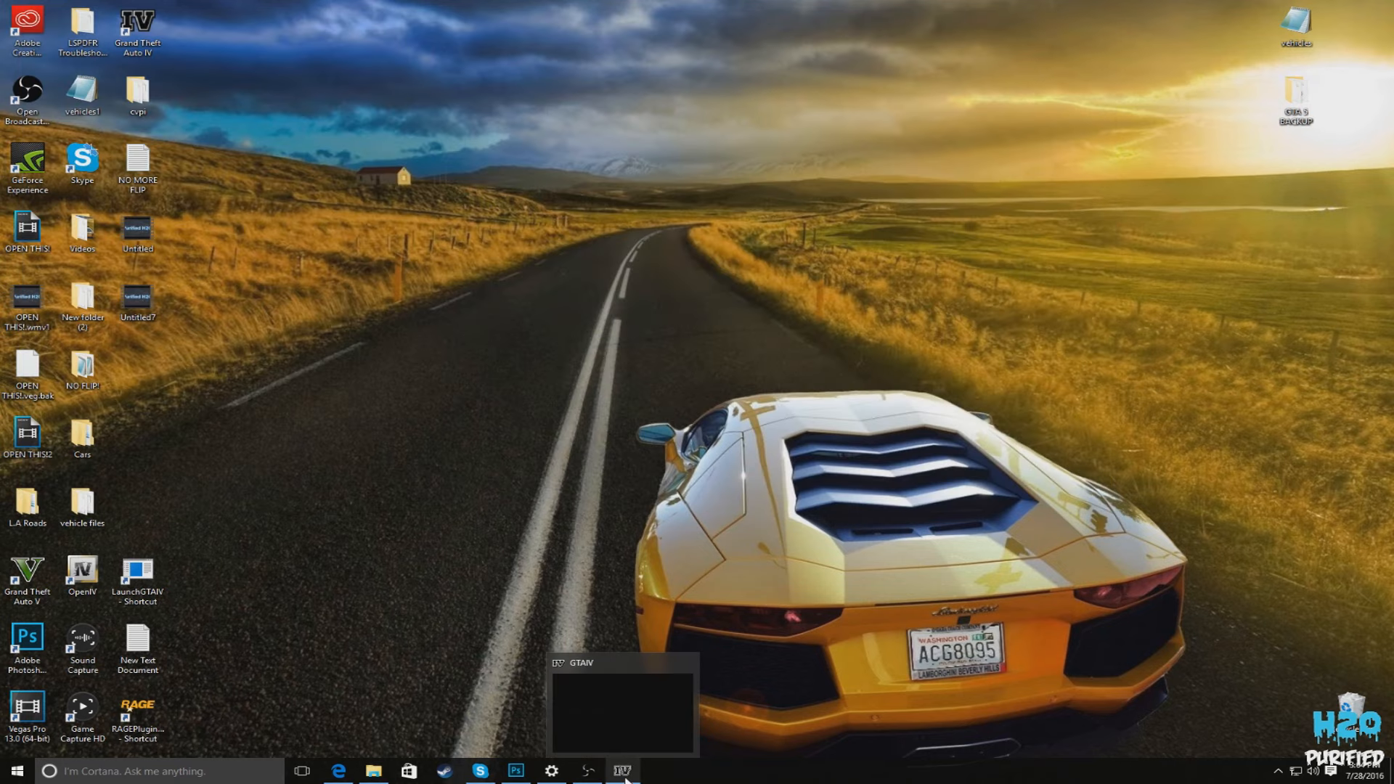
Return to the running game and choose QUIT from the Game menu.
{"action": "left_click", "coordinate": [623, 703]}
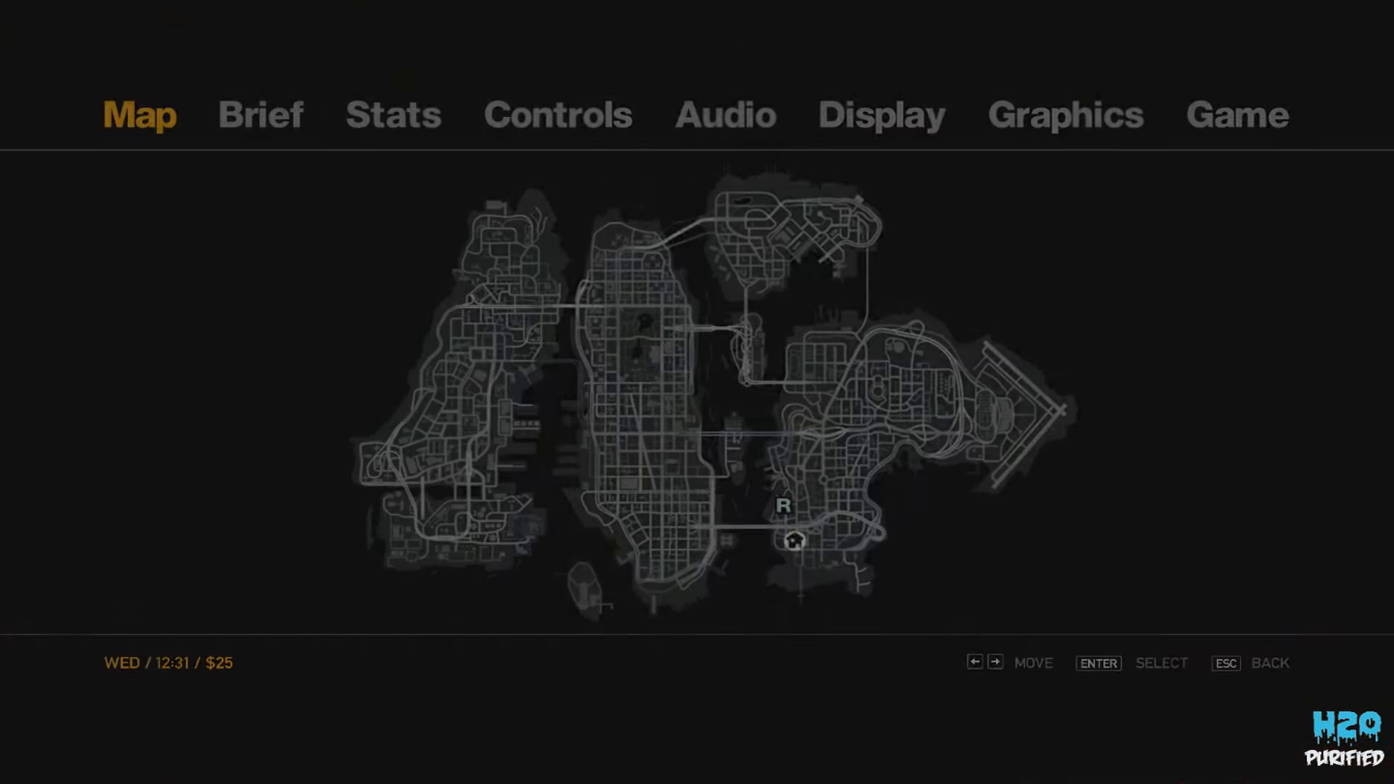
{"action": "left_click", "coordinate": [1236, 114]}
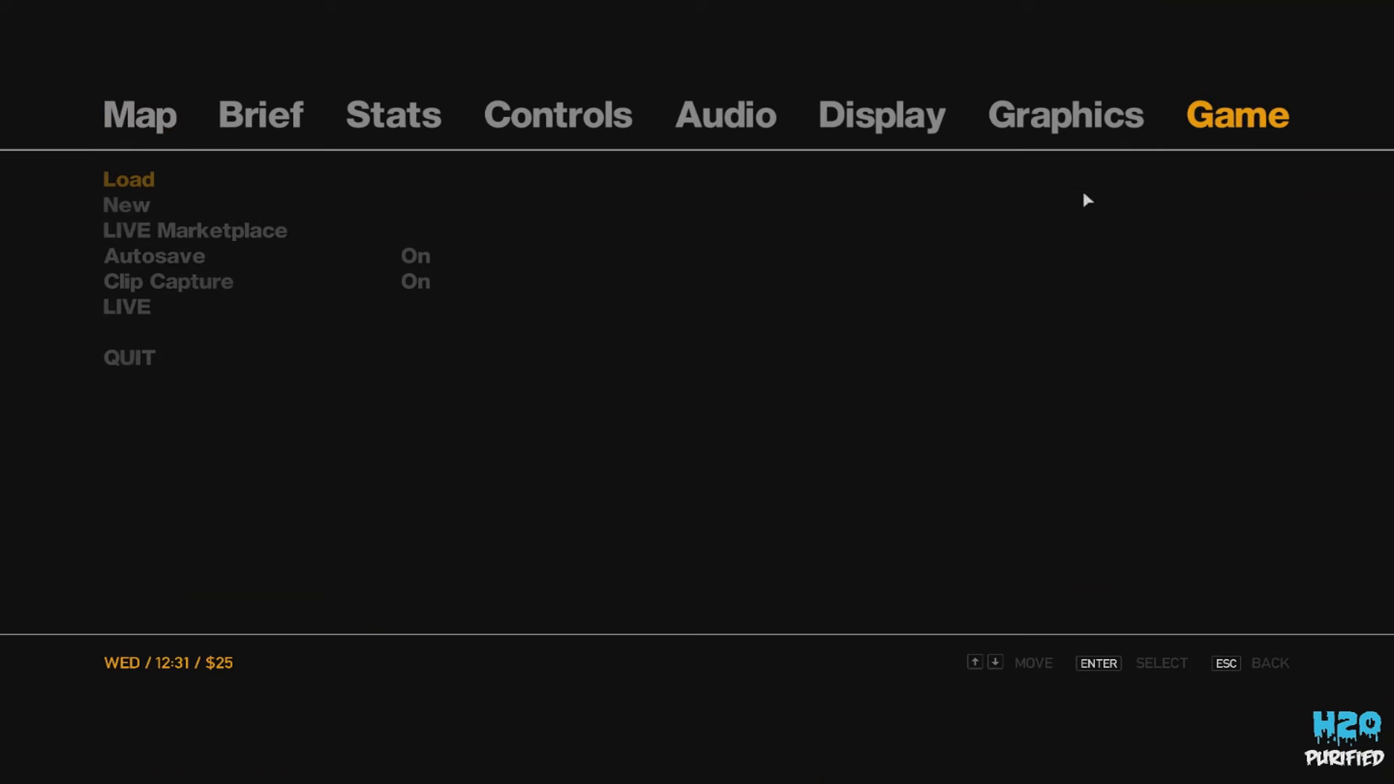
{"action": "left_click", "coordinate": [128, 357]}
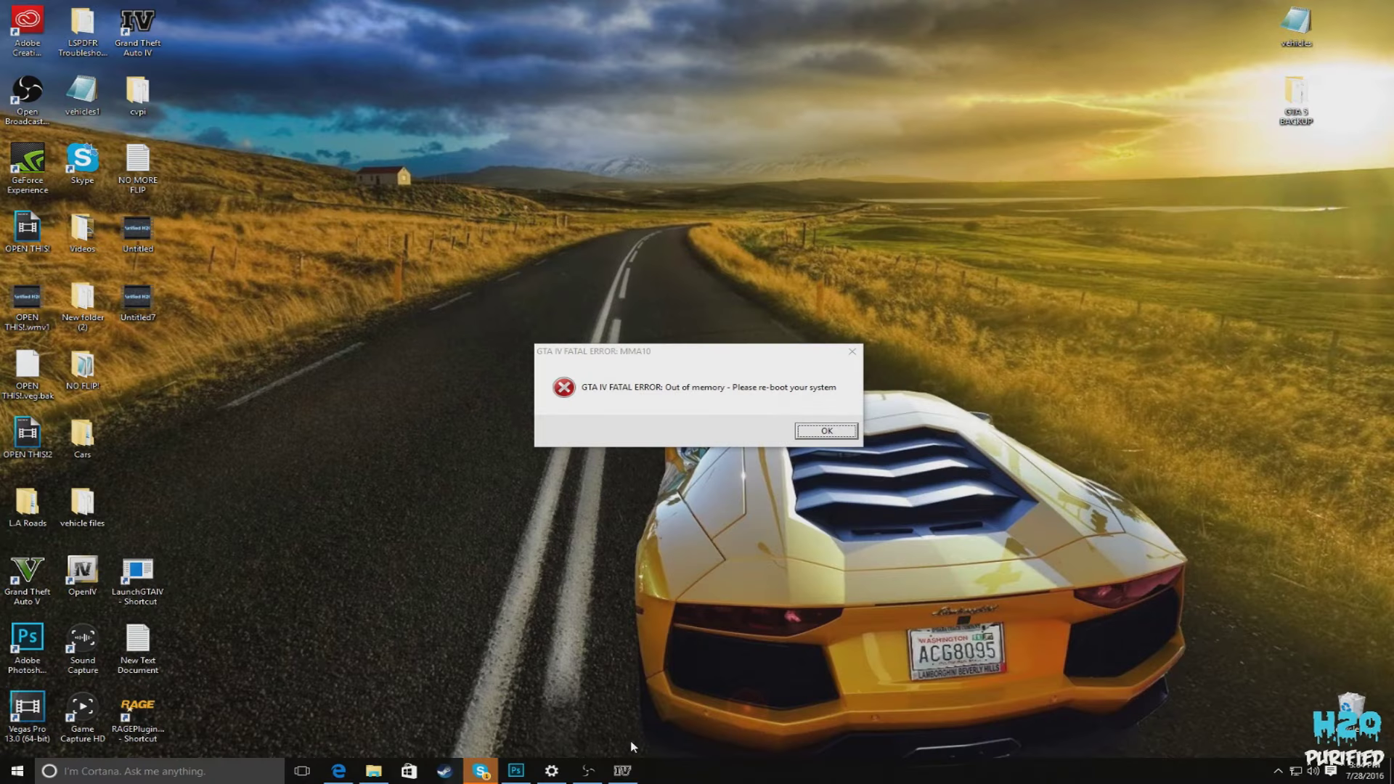
Dismiss the out-of-memory error and the stopped-working dialog, leaving the desktop.
{"action": "left_click", "coordinate": [825, 430]}
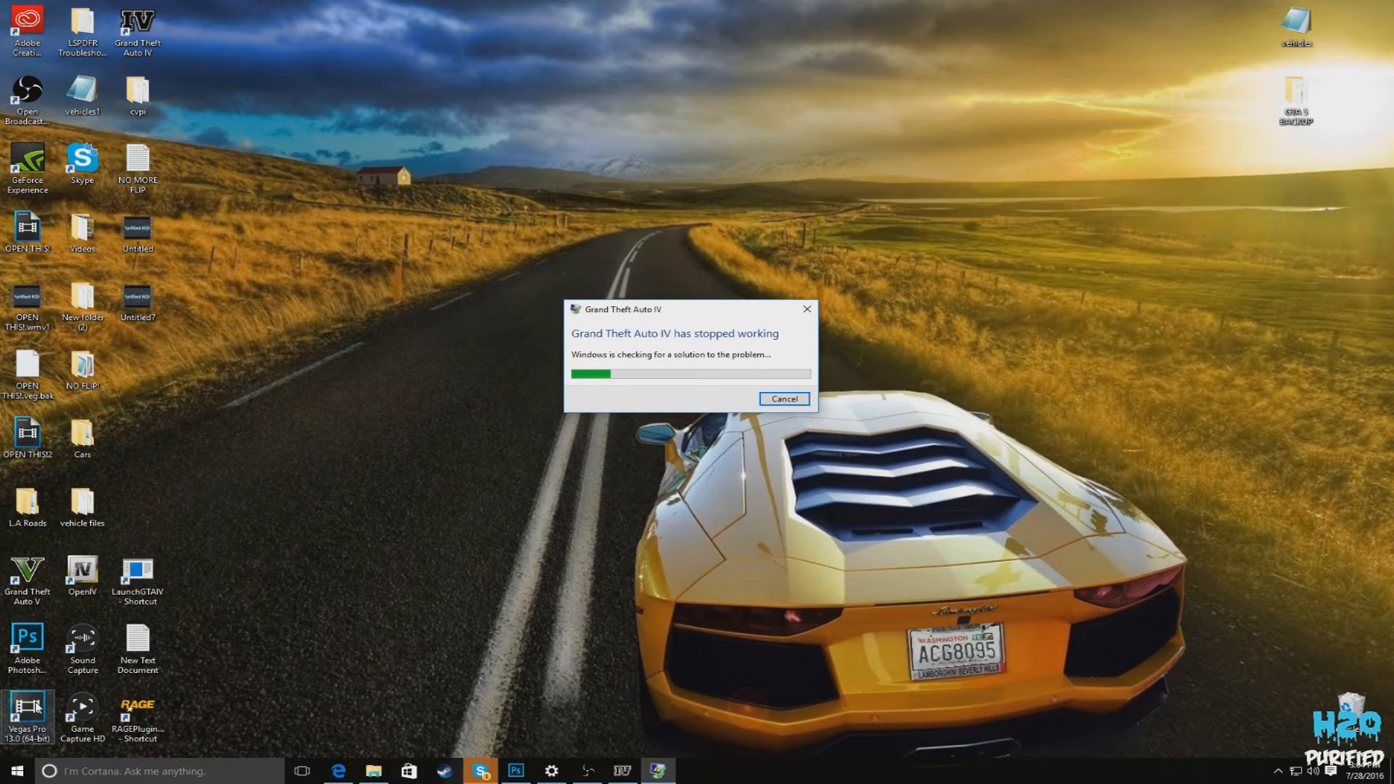
{"action": "left_click", "coordinate": [783, 398]}
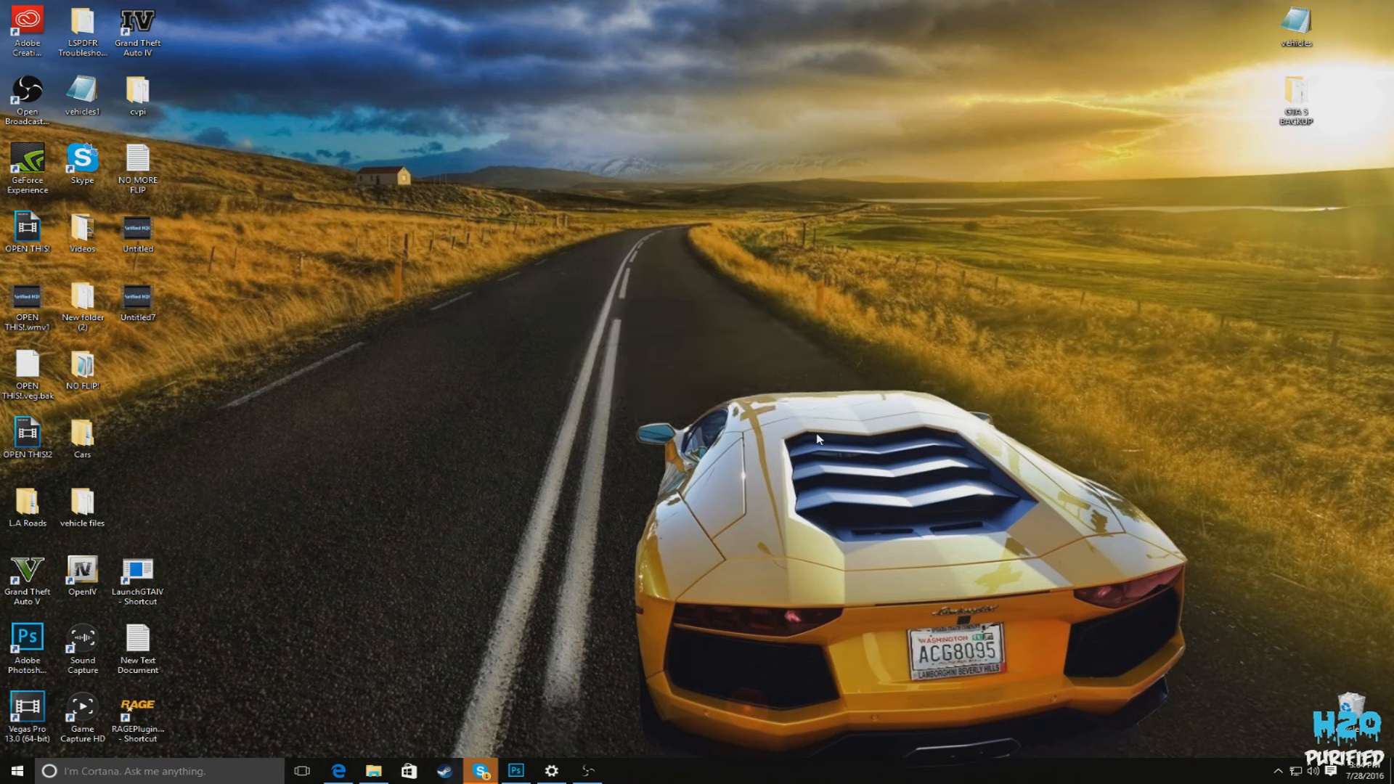
{"action": "left_click", "coordinate": [138, 575]}
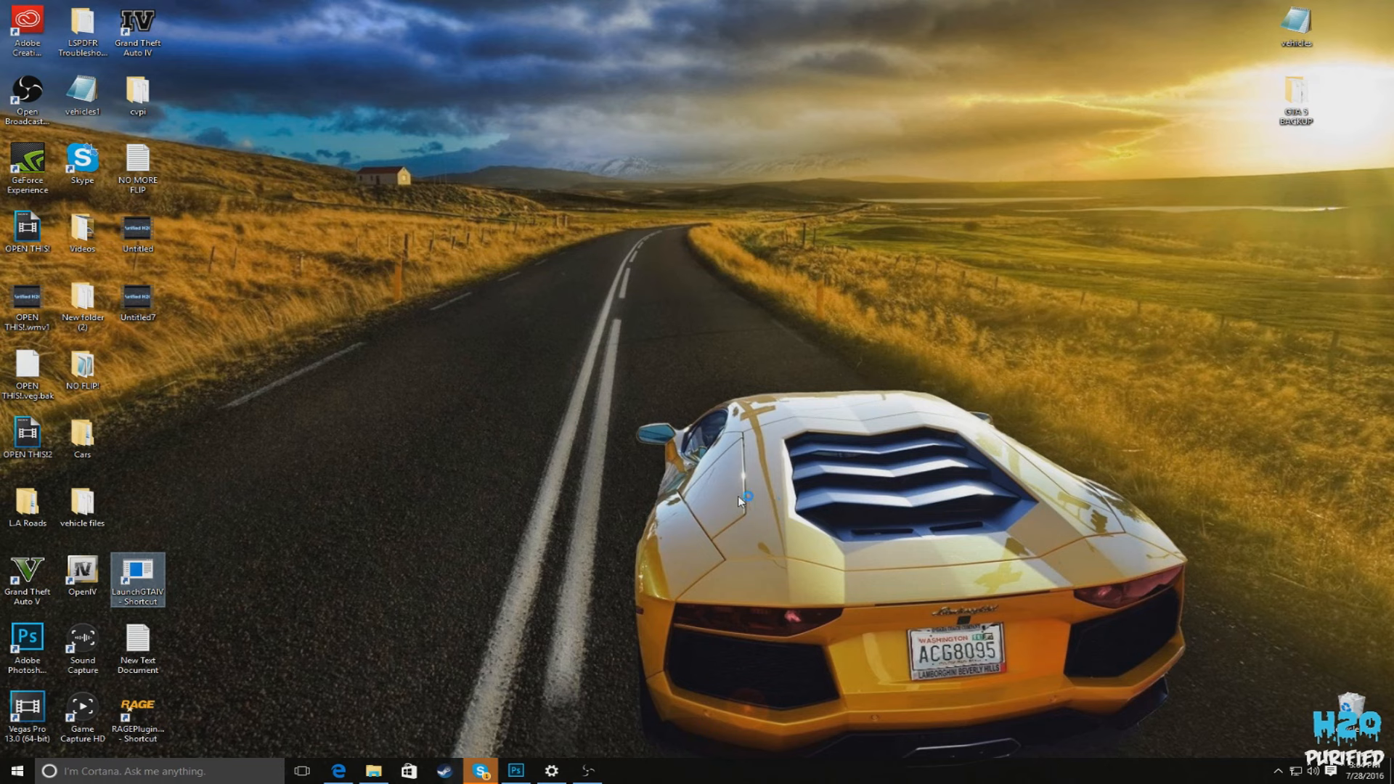
{"action": "mouse_move", "coordinate": [780, 530]}
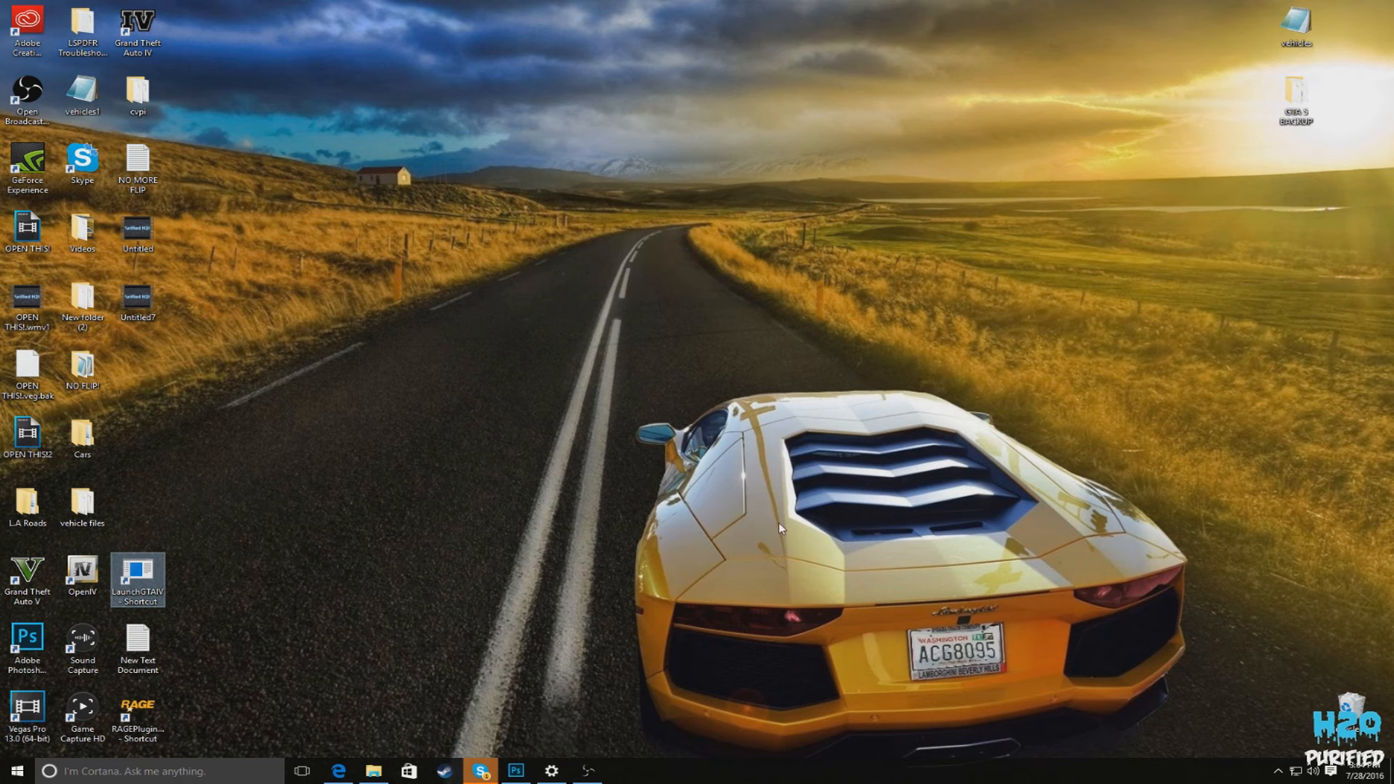
{"action": "mouse_move", "coordinate": [744, 473]}
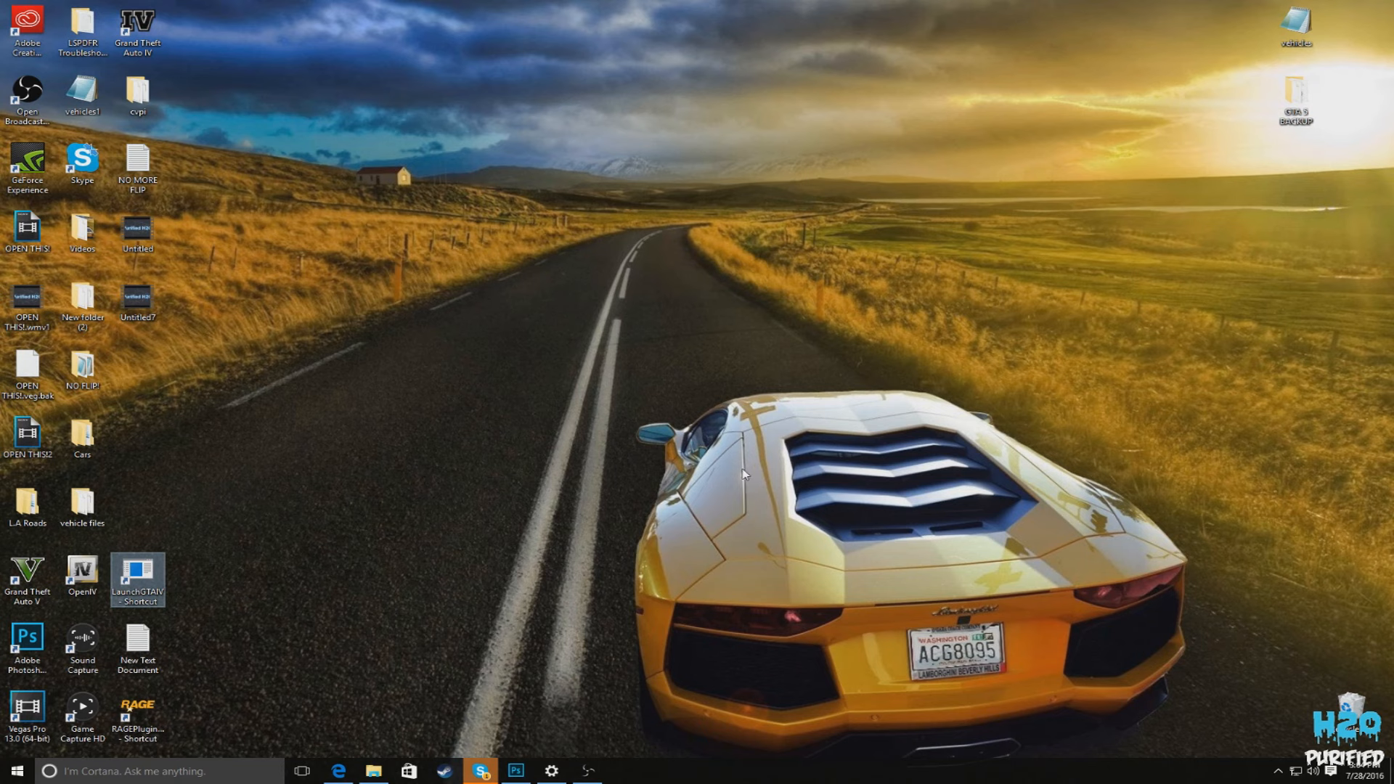
{"action": "mouse_move", "coordinate": [729, 477]}
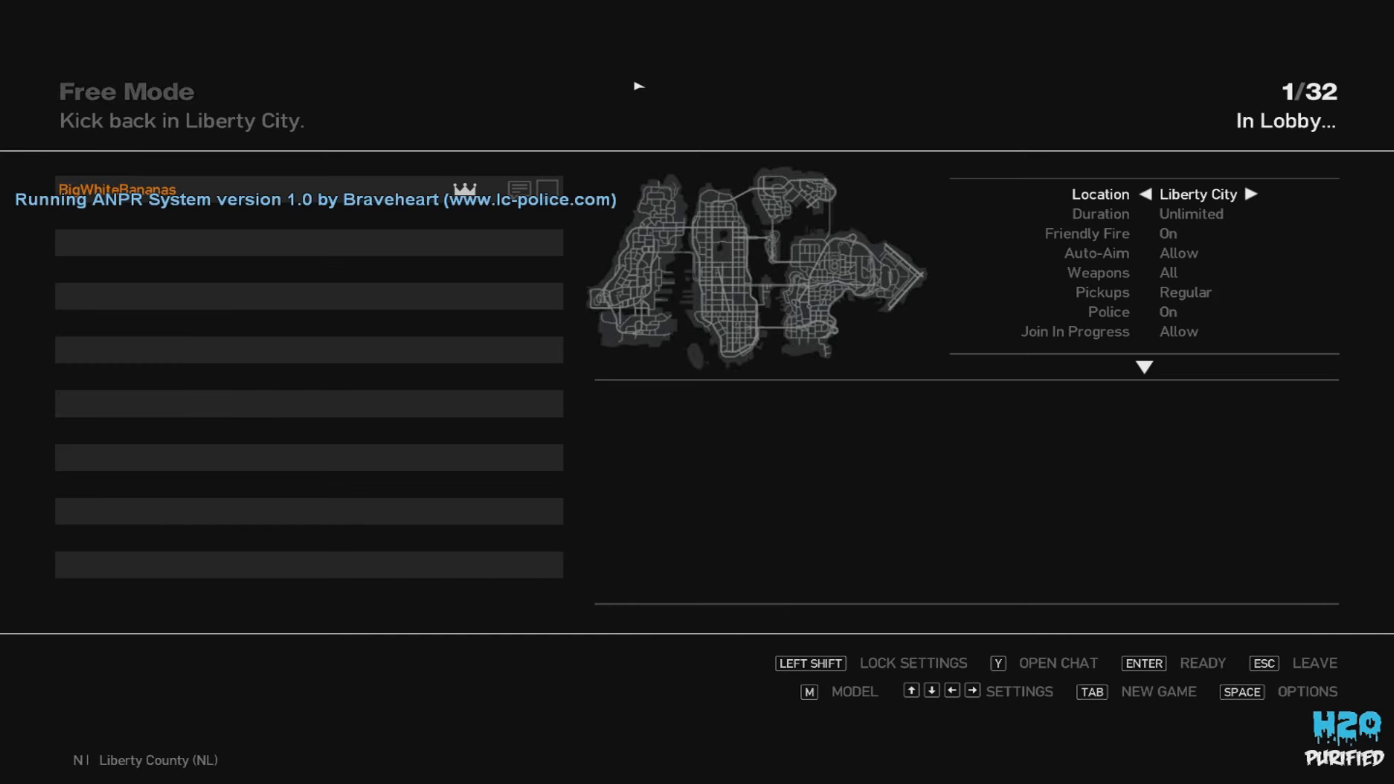
Ready up in the Free Mode lobby and spawn into Liberty City.
{"action": "key", "text": "enter"}
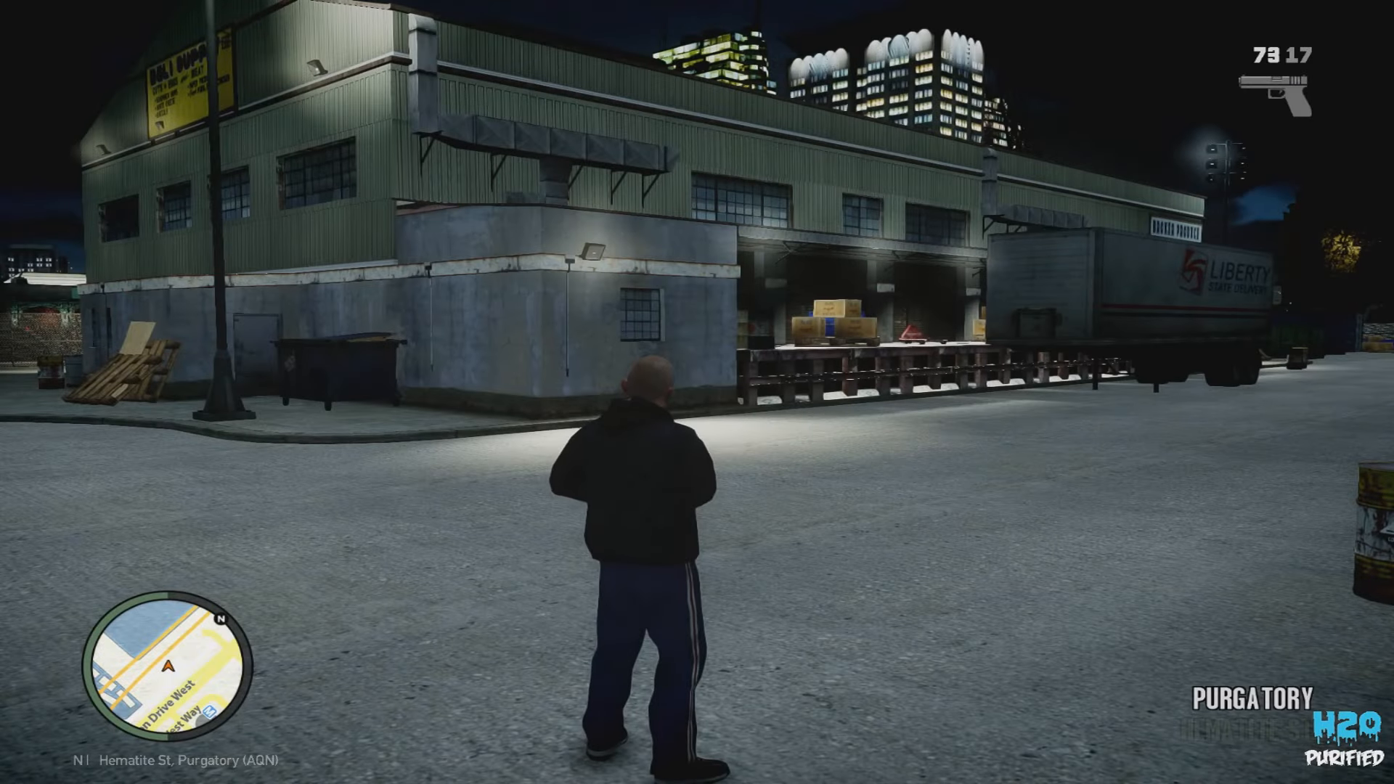